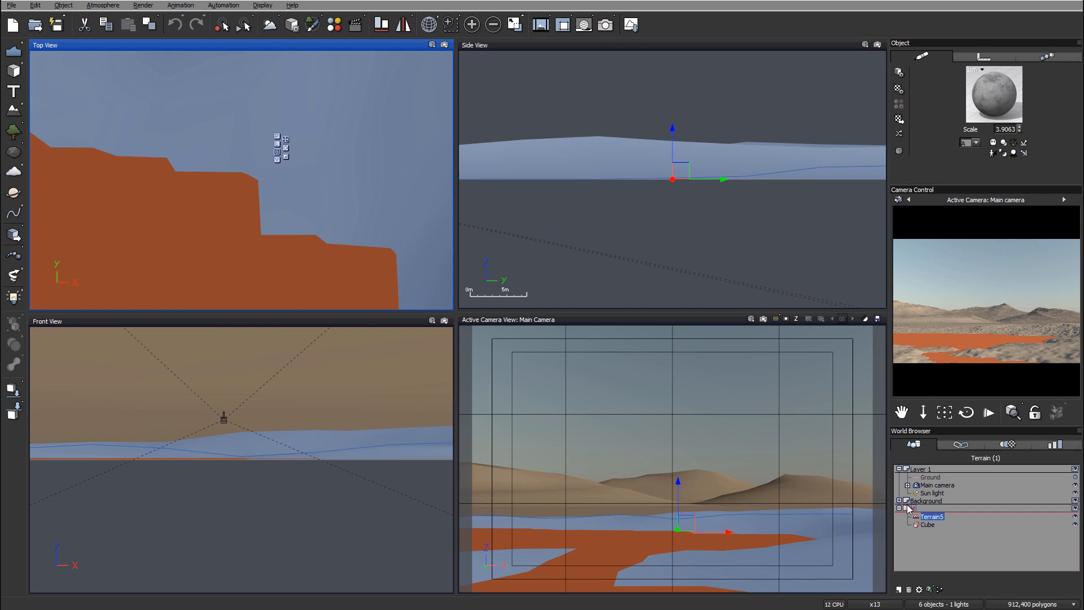
Step: Expand the background layer and select the mountain terrain, Terrain3
click(900, 500)
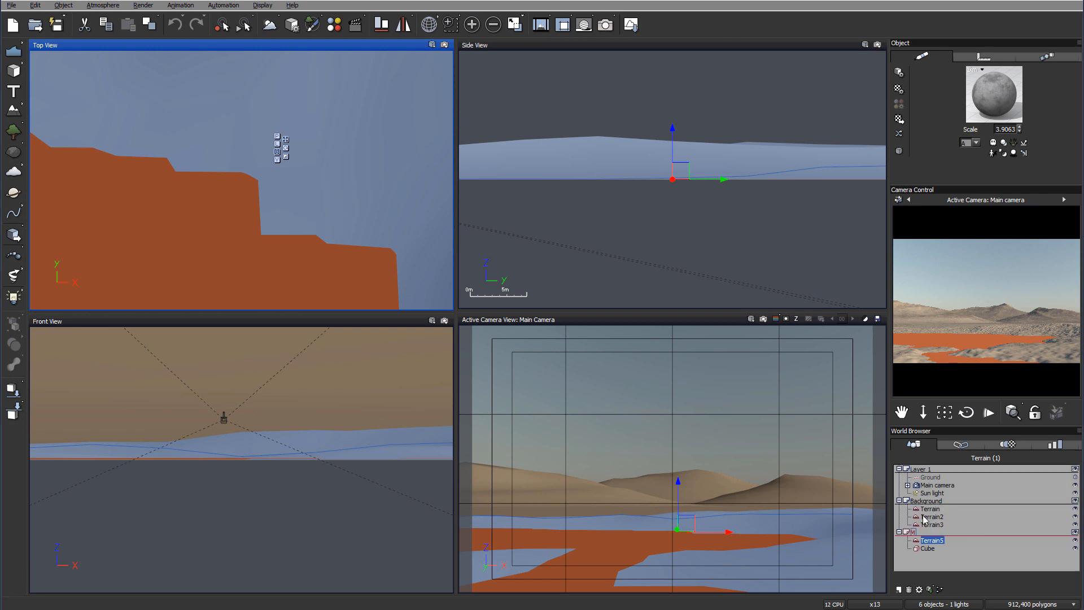
click(932, 524)
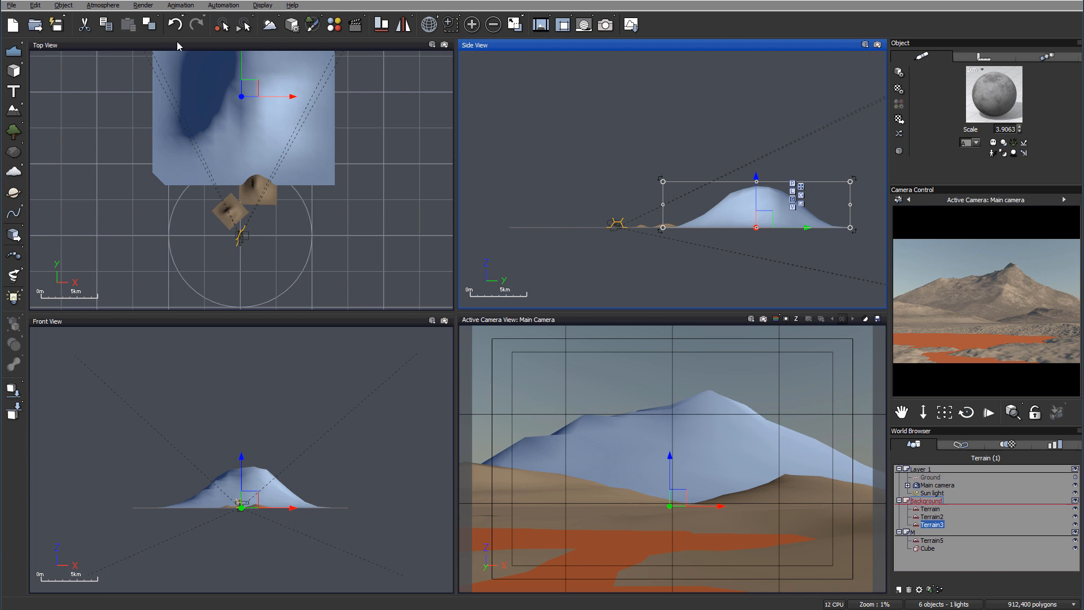
Step: Reshape Terrain3 in the Terrain Editor with two shaping operations for jagged peaks
double_click(931, 524)
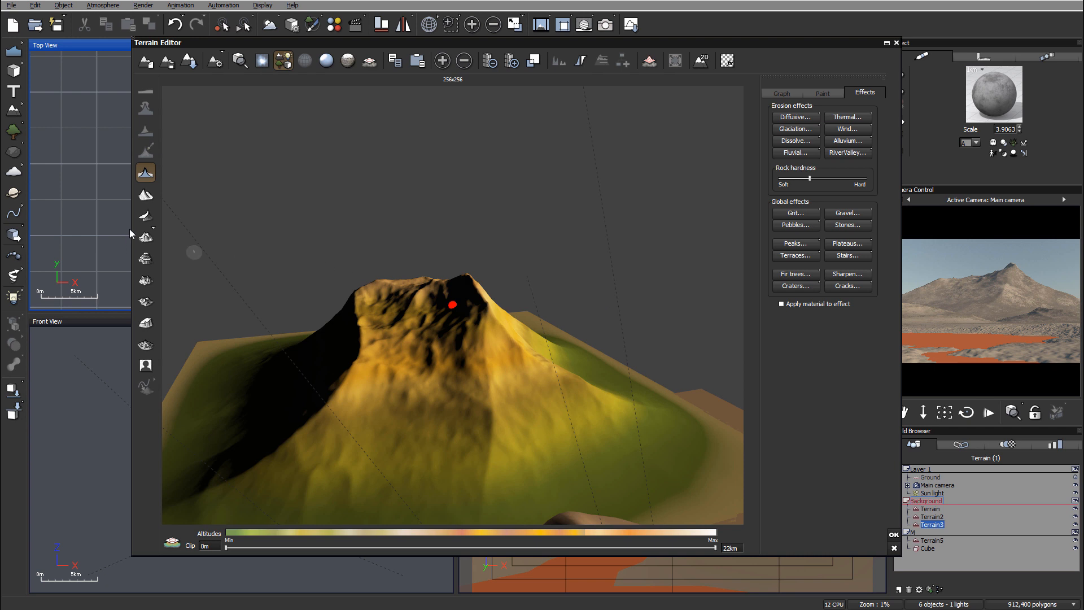
click(489, 61)
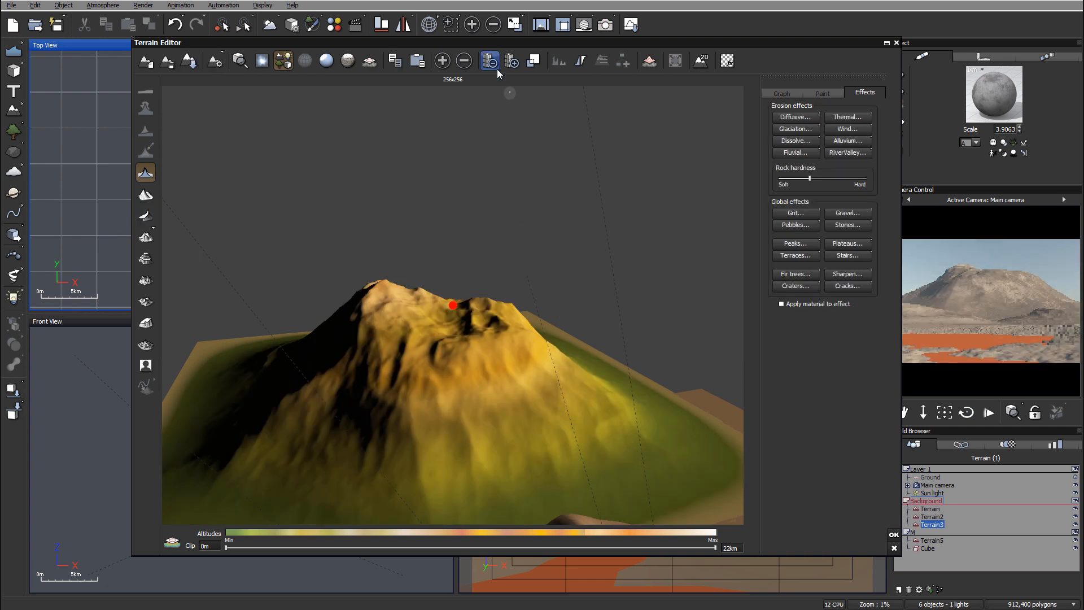
click(489, 61)
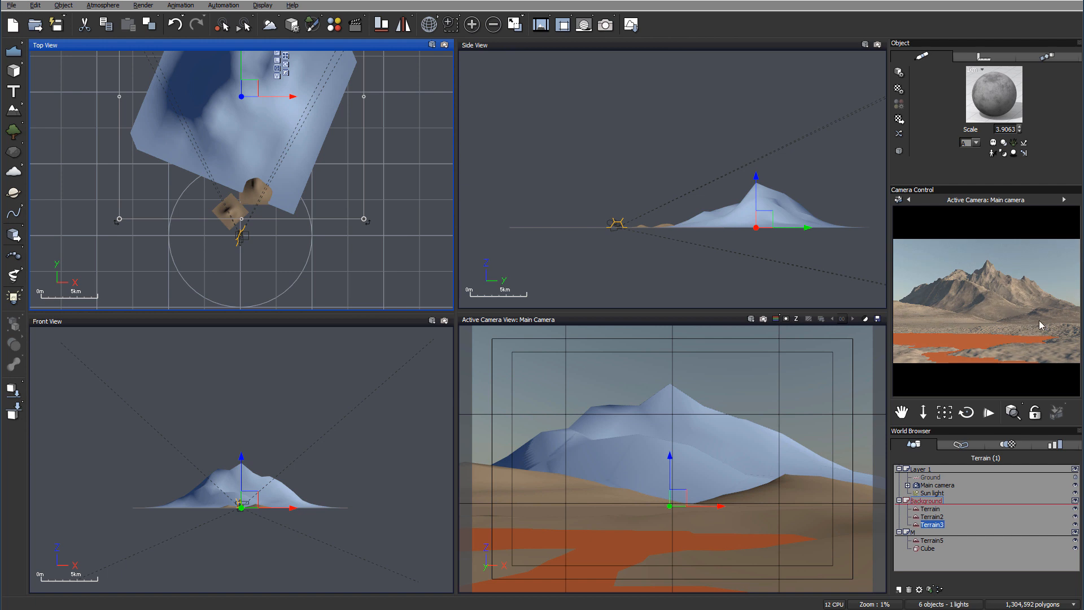
mouse_move(800, 468)
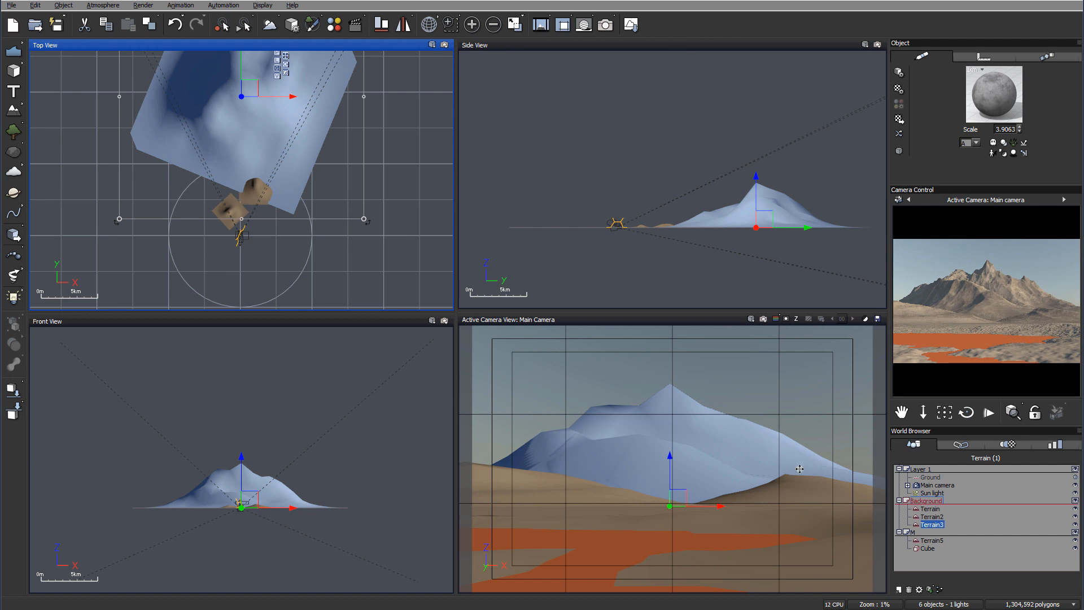
click(930, 508)
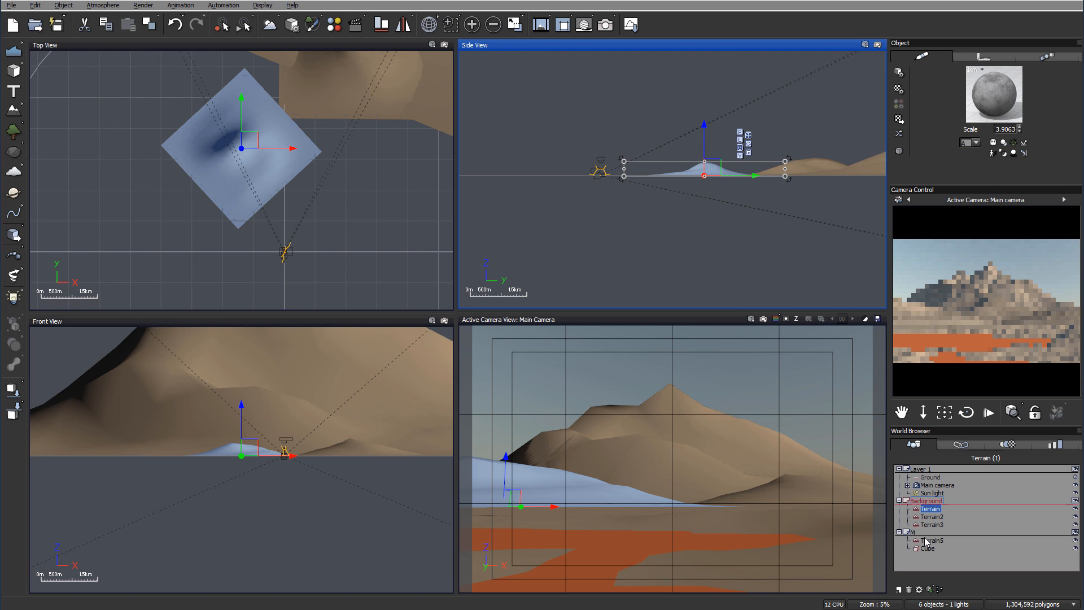
click(931, 516)
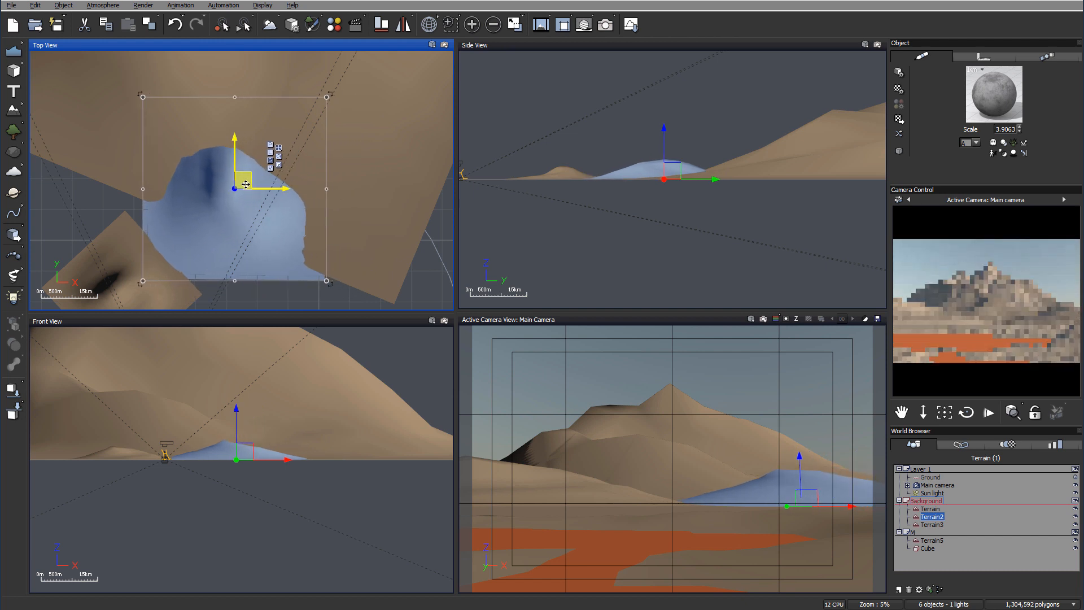
Step: Select Terrain2 and stretch its scale handles wider in the Top view
click(931, 516)
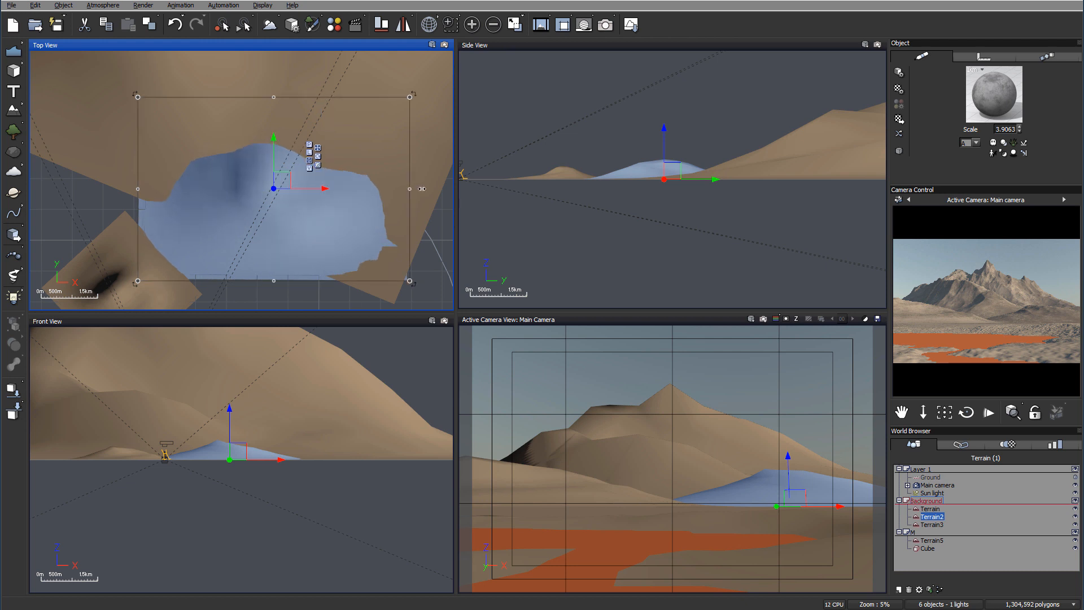
drag(274, 169, 294, 150)
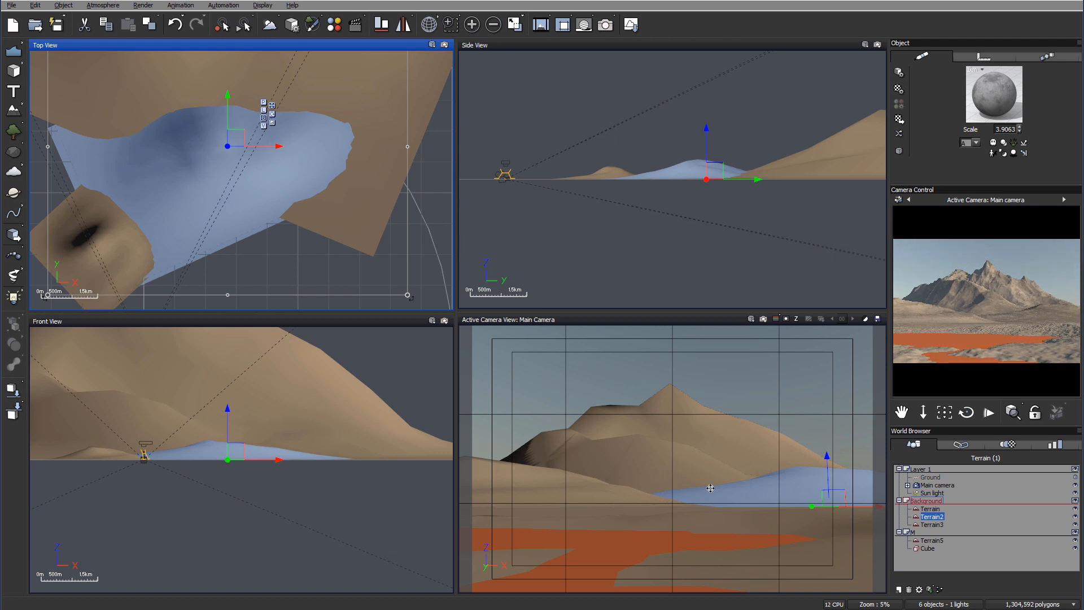
mouse_move(853, 469)
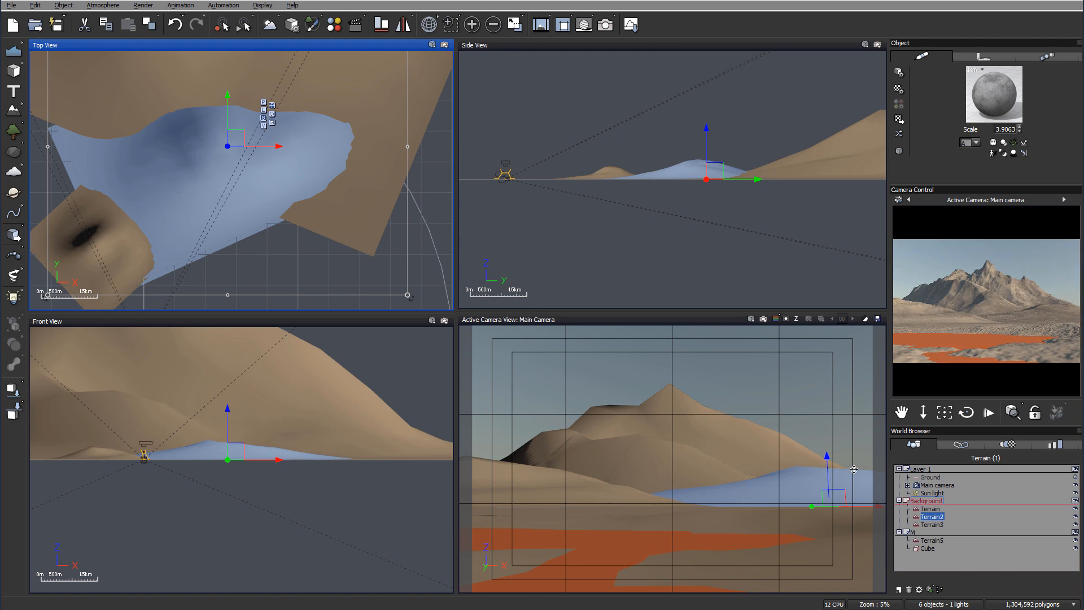
mouse_move(845, 473)
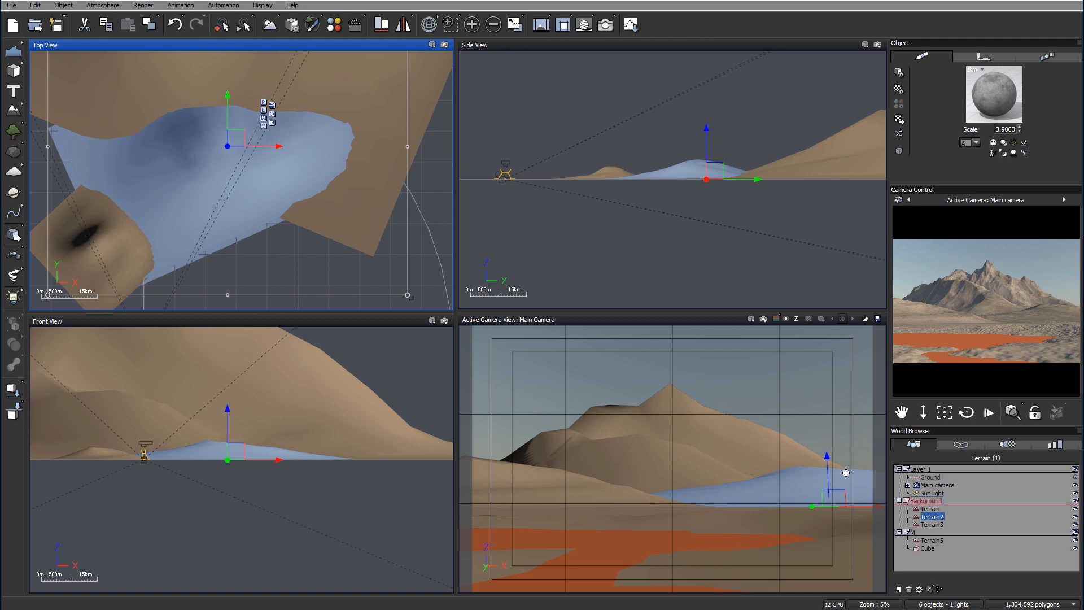
mouse_move(683, 488)
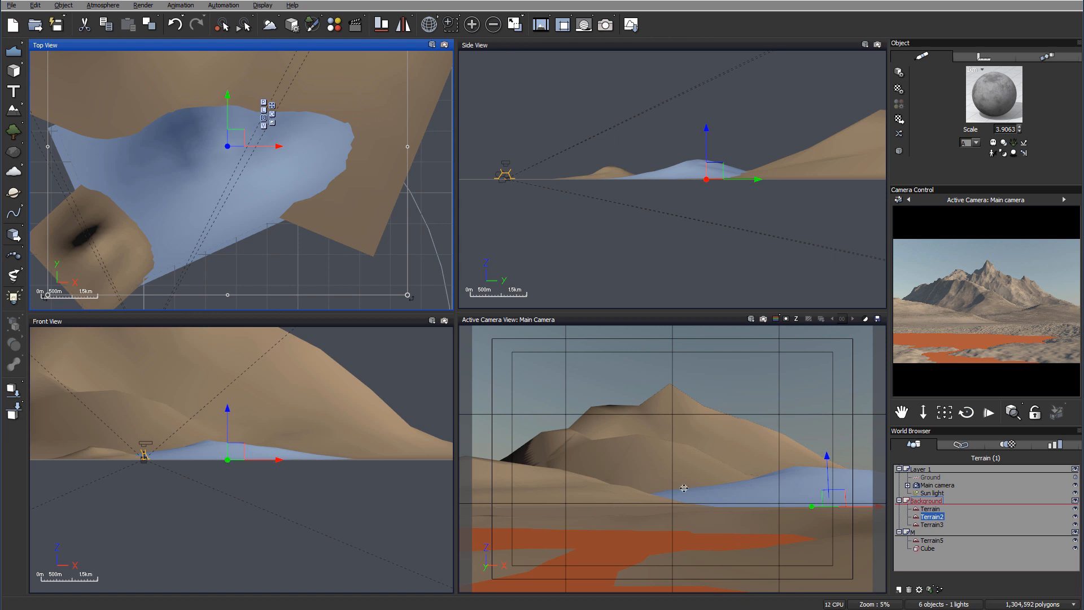
mouse_move(894, 463)
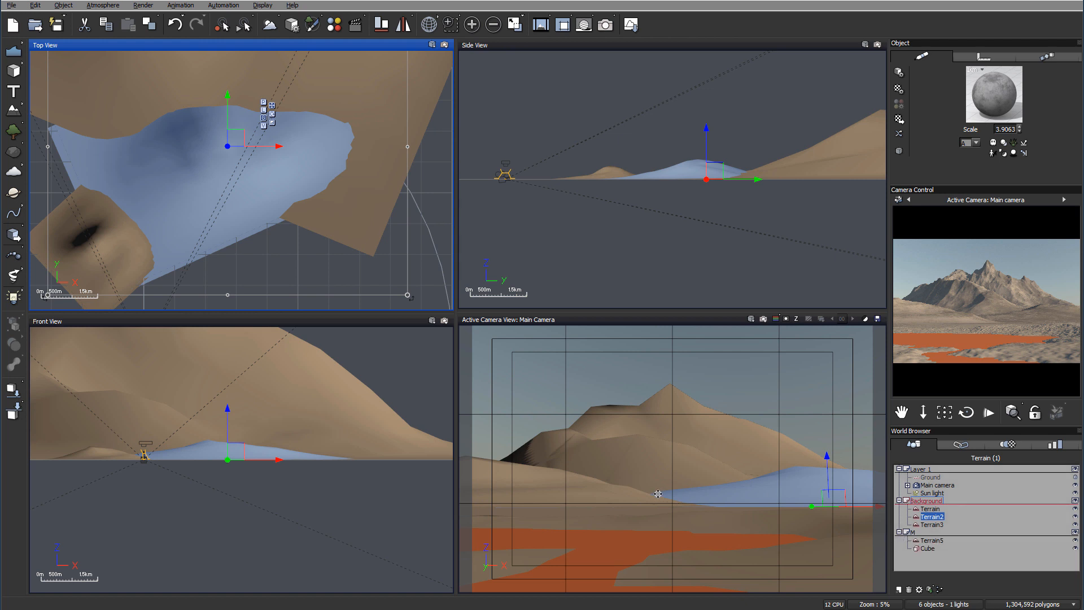
mouse_move(812, 491)
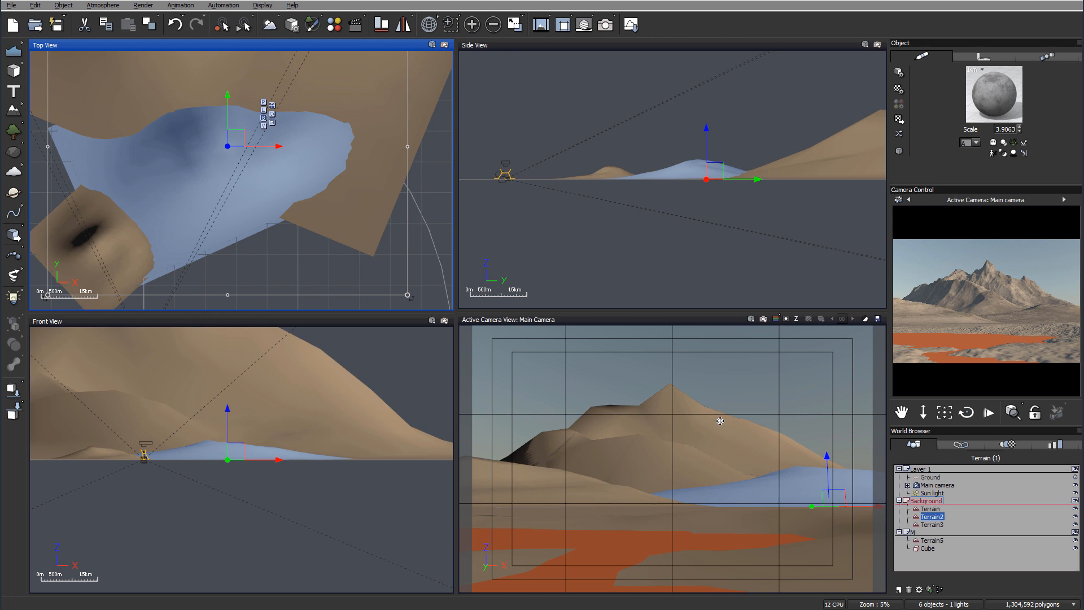
Step: Load a snow-capped rocky Landscapes material onto the mountain terrain, Terrain3
click(931, 524)
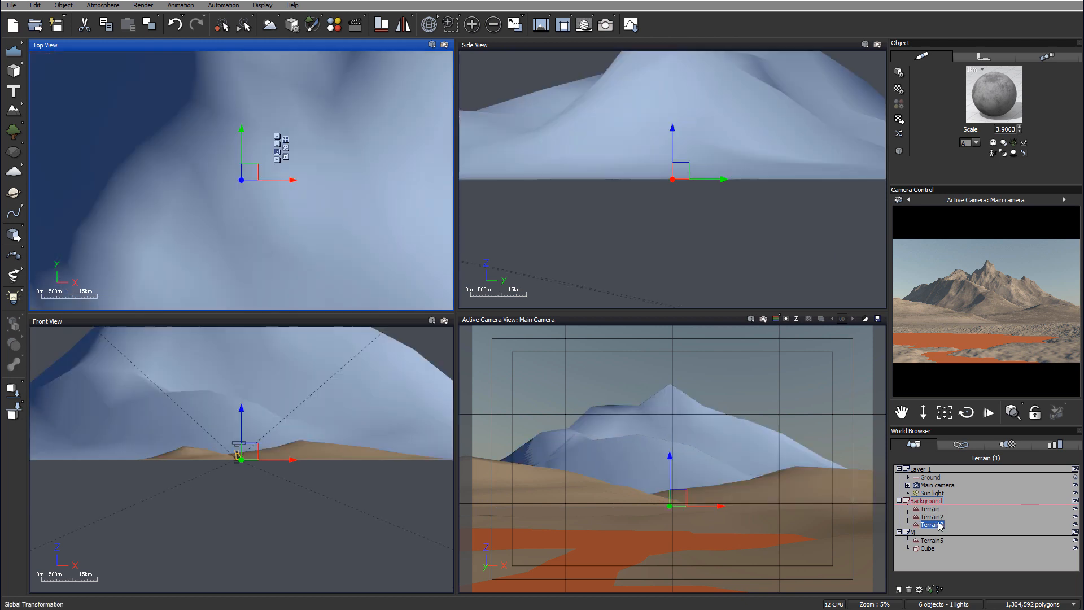
click(929, 524)
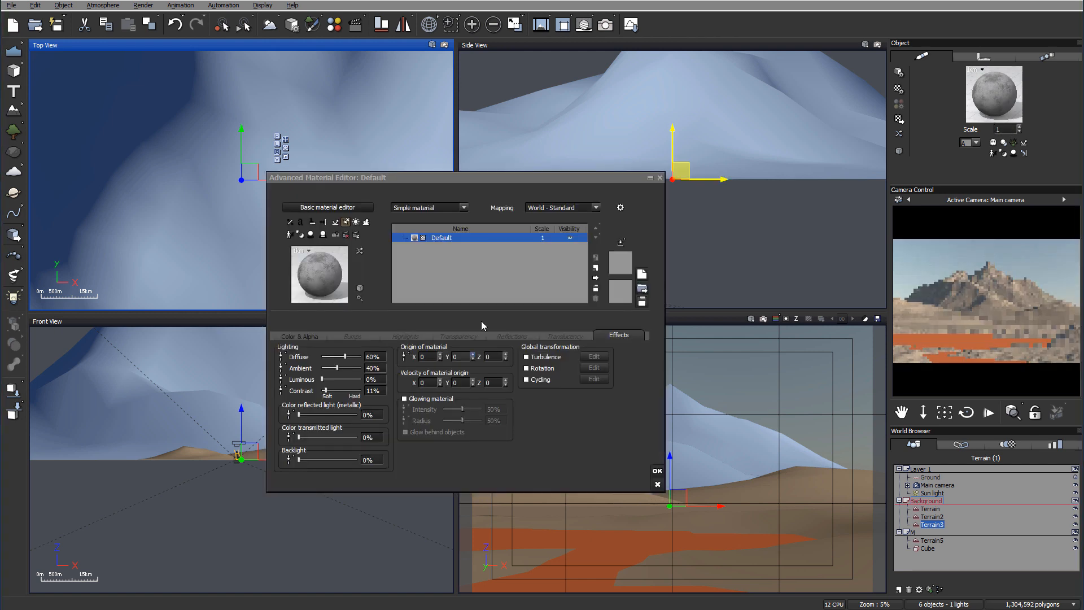
click(657, 471)
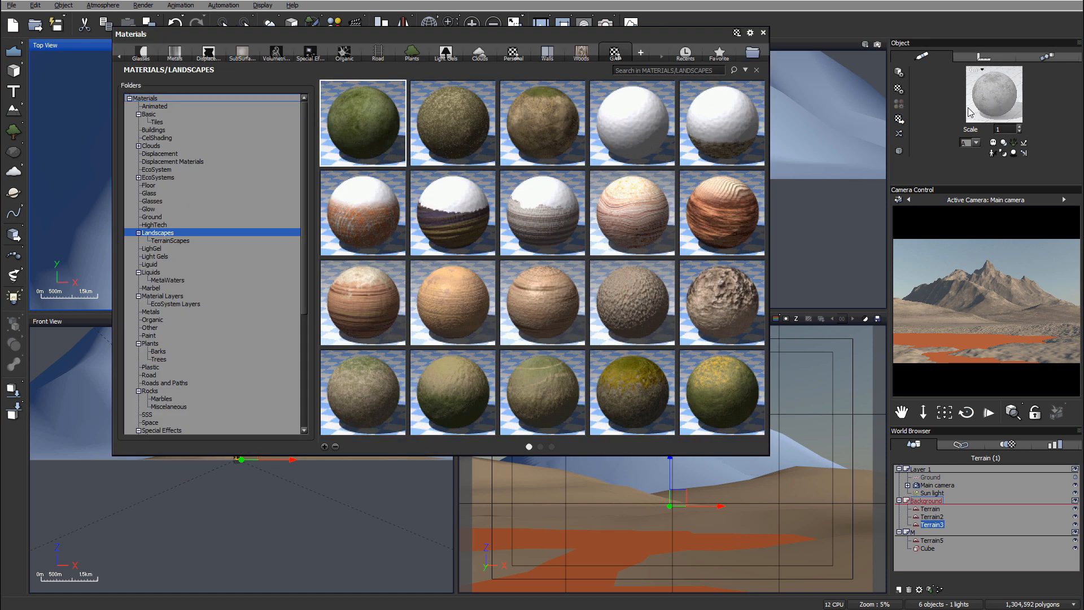
mouse_move(674, 235)
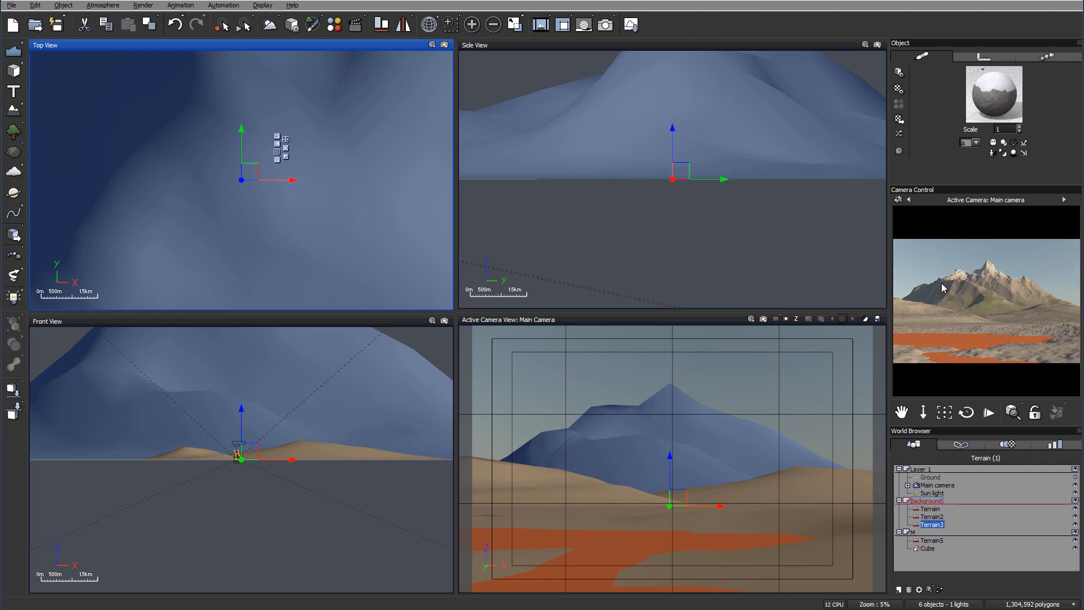
mouse_move(998, 268)
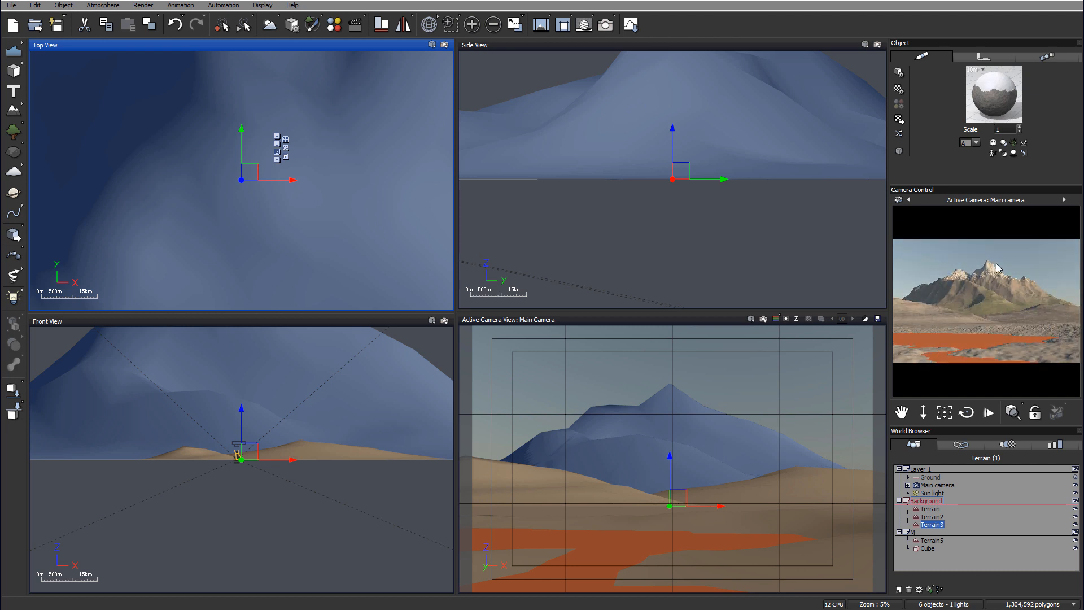
mouse_move(1009, 280)
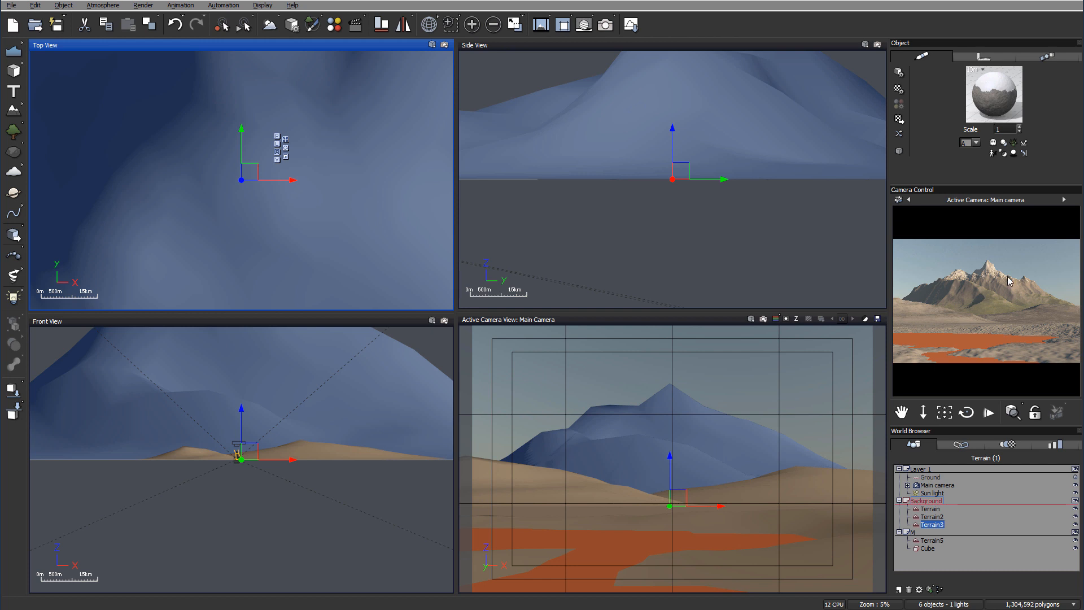
Step: Refresh the camera preview render to show the new mountain material
right_click(1009, 280)
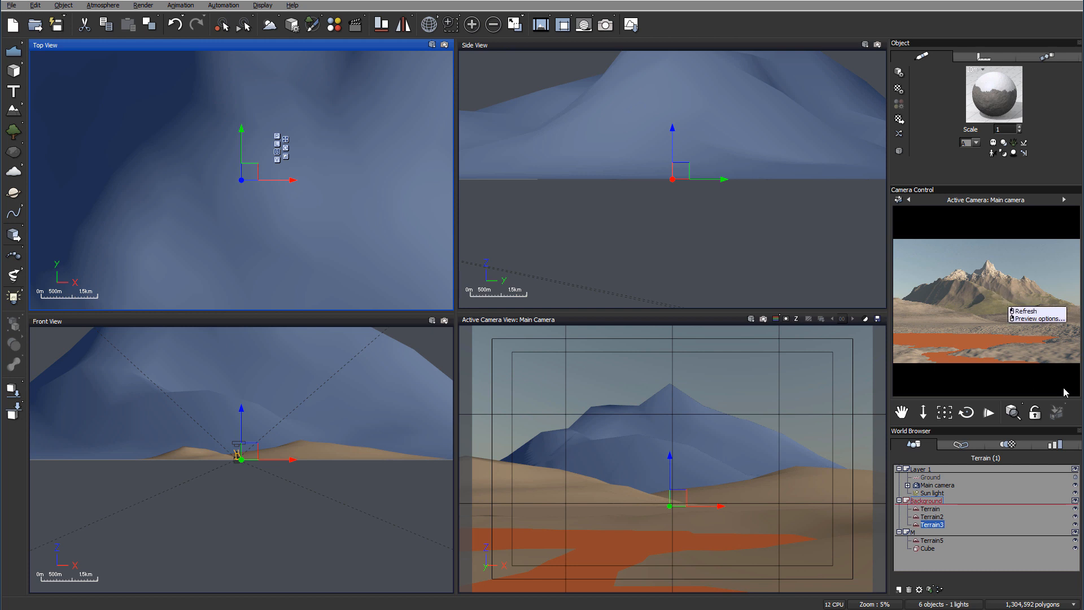
click(929, 509)
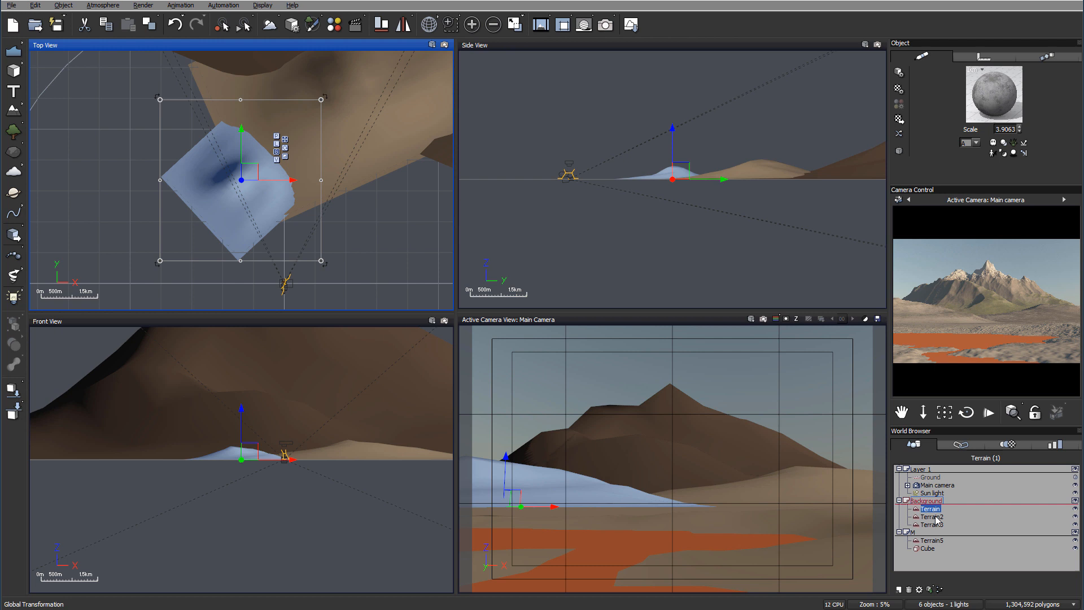
Step: Assign a sandy Landscapes material to Terrain and Terrain2, then select the red-lake terrain
click(933, 516)
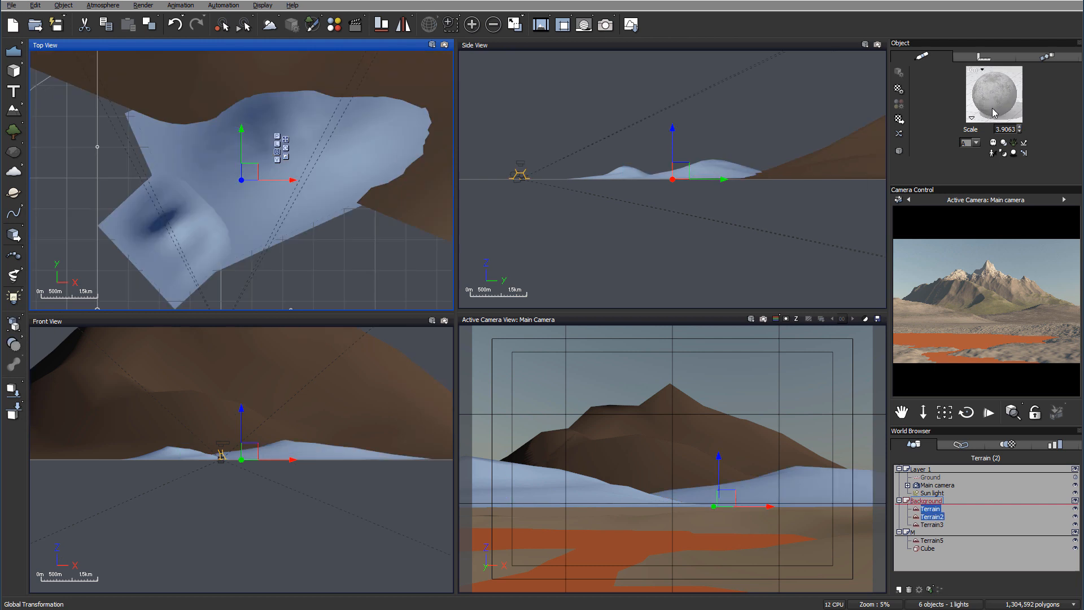
triple_click(1005, 129)
text(1)
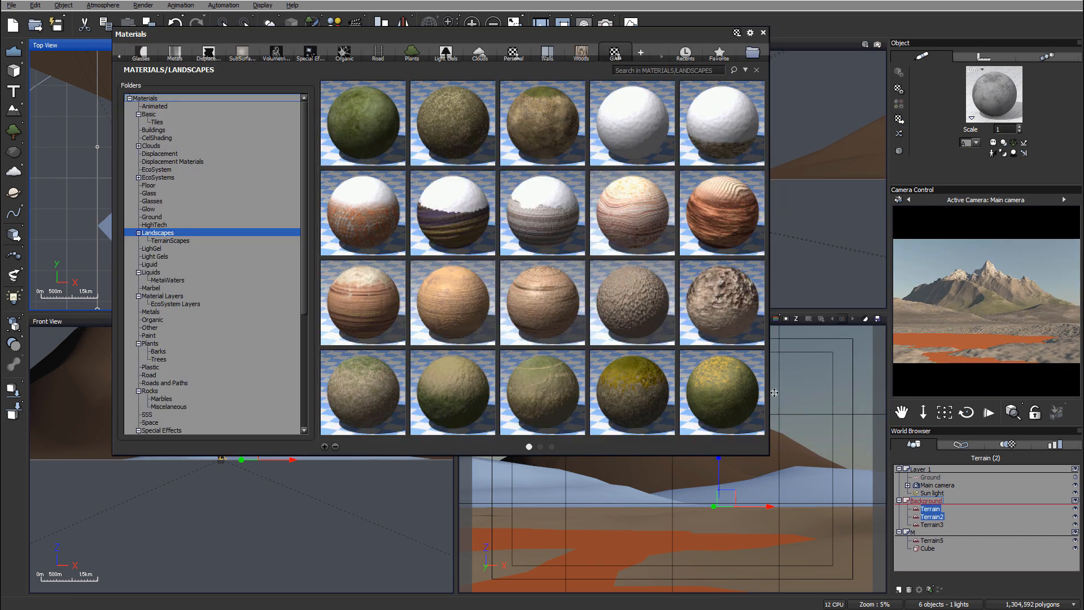
mouse_move(543, 110)
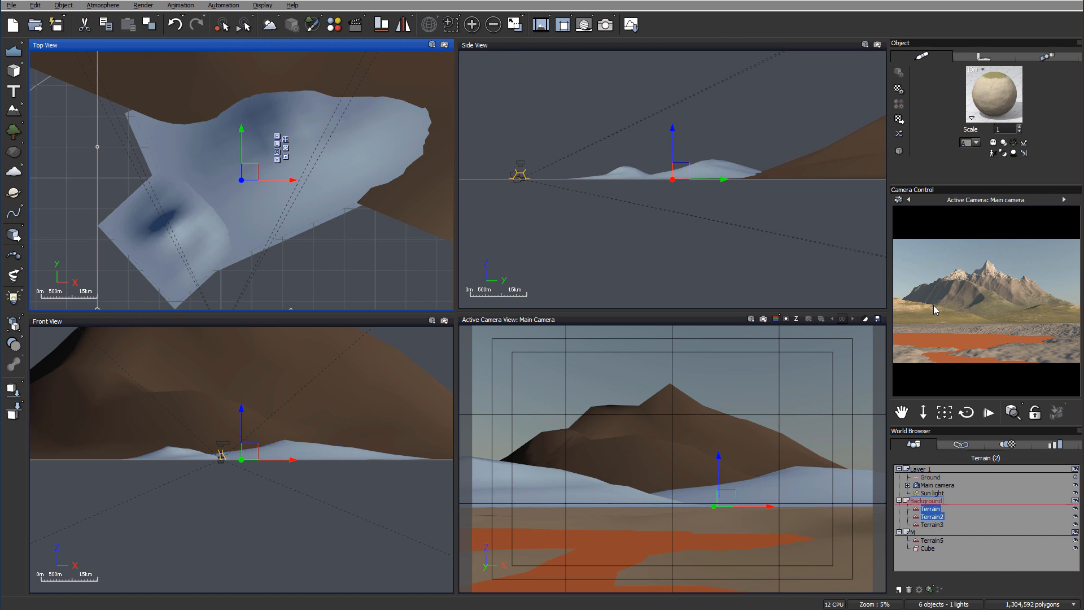
mouse_move(1047, 315)
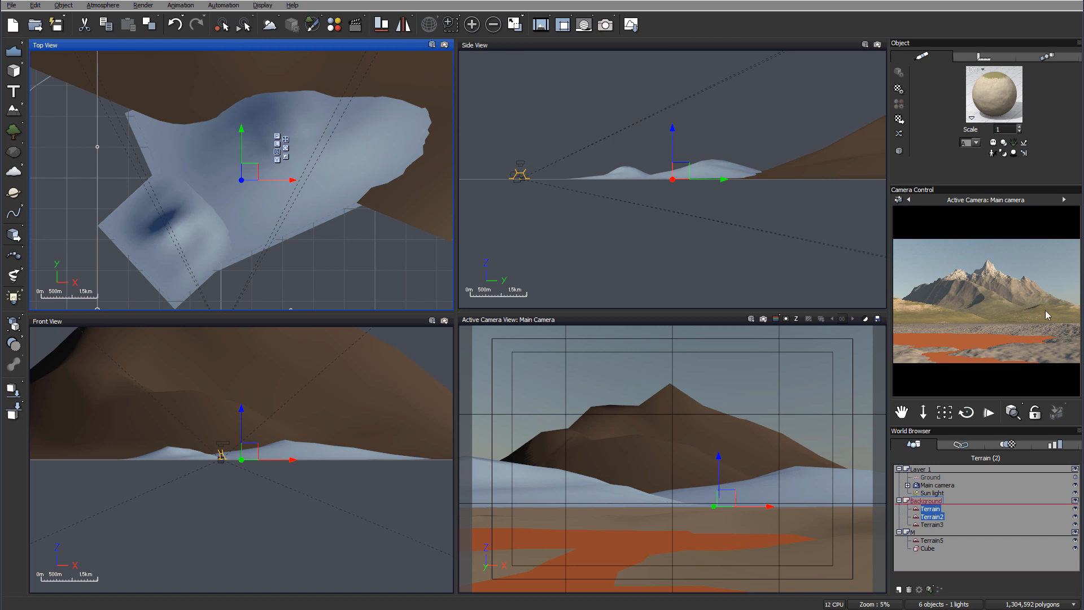
click(931, 539)
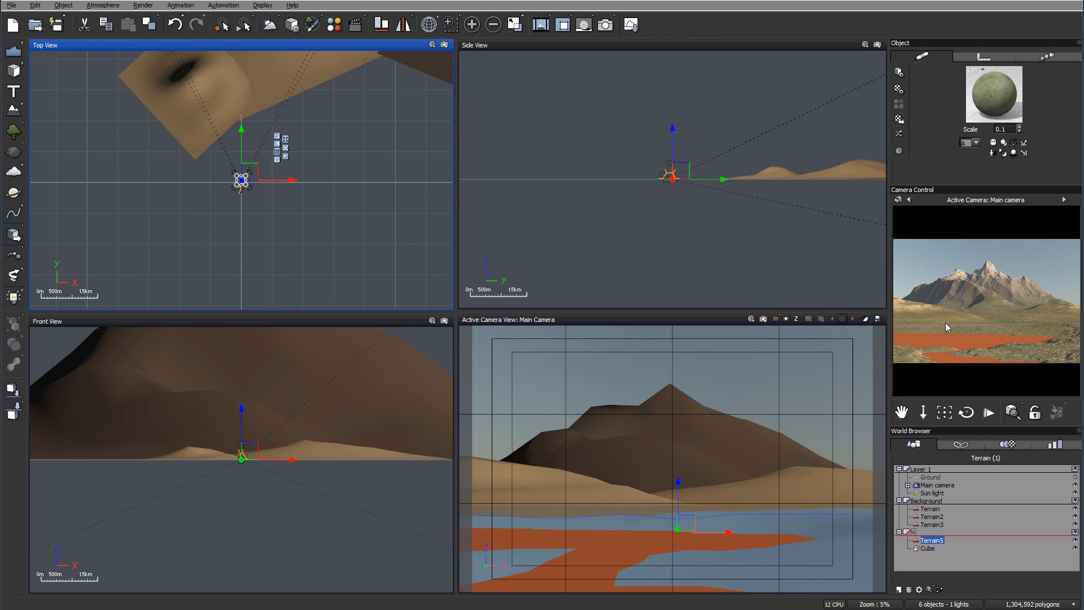
mouse_move(944, 519)
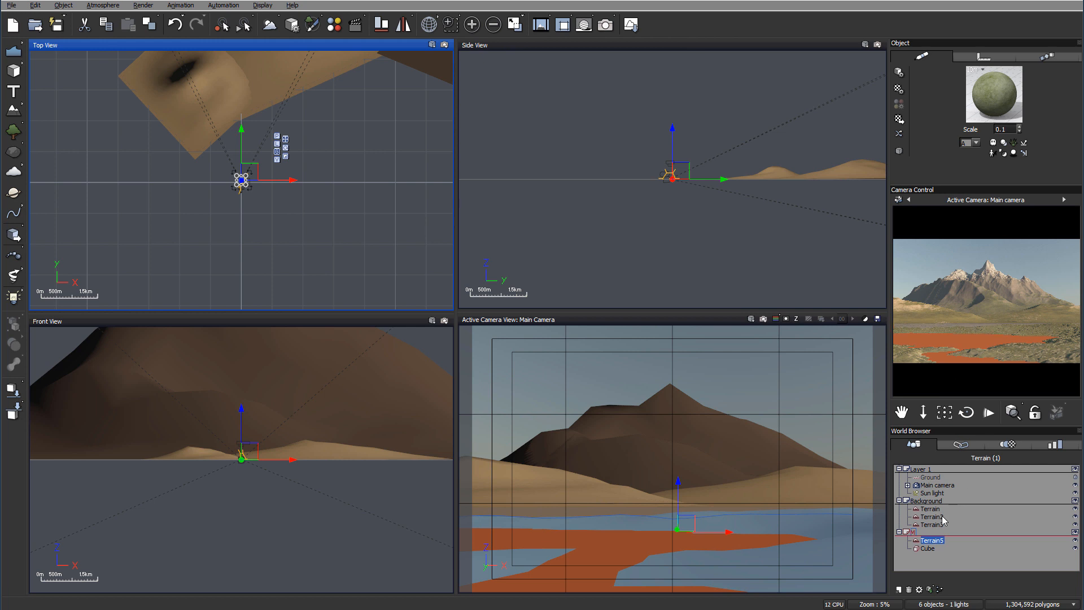
Step: Select the Ground plane and open the Landscapes library for a pale sand material
click(930, 477)
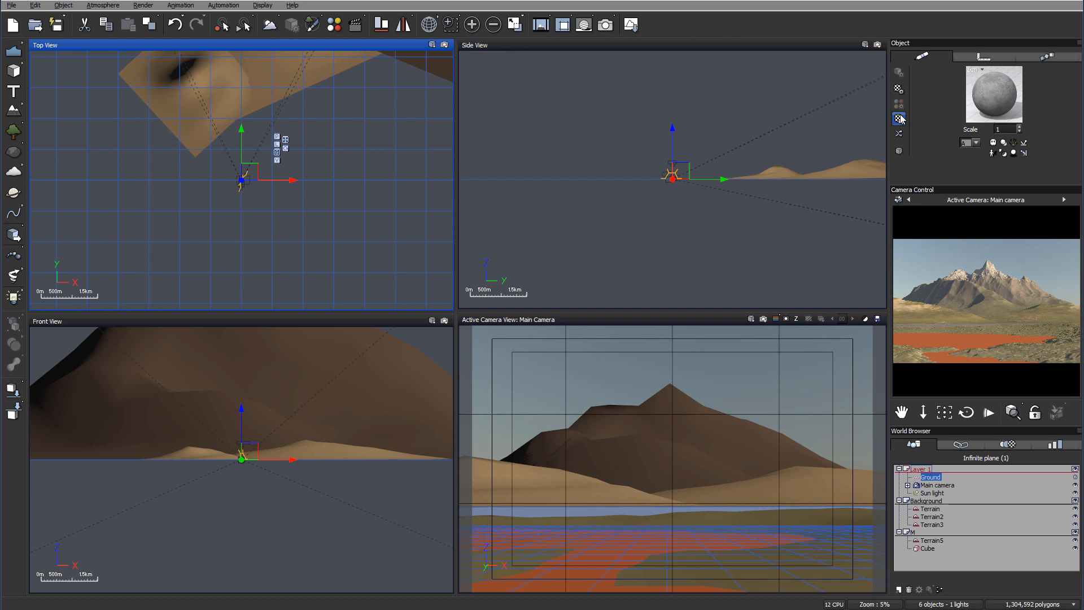
click(900, 118)
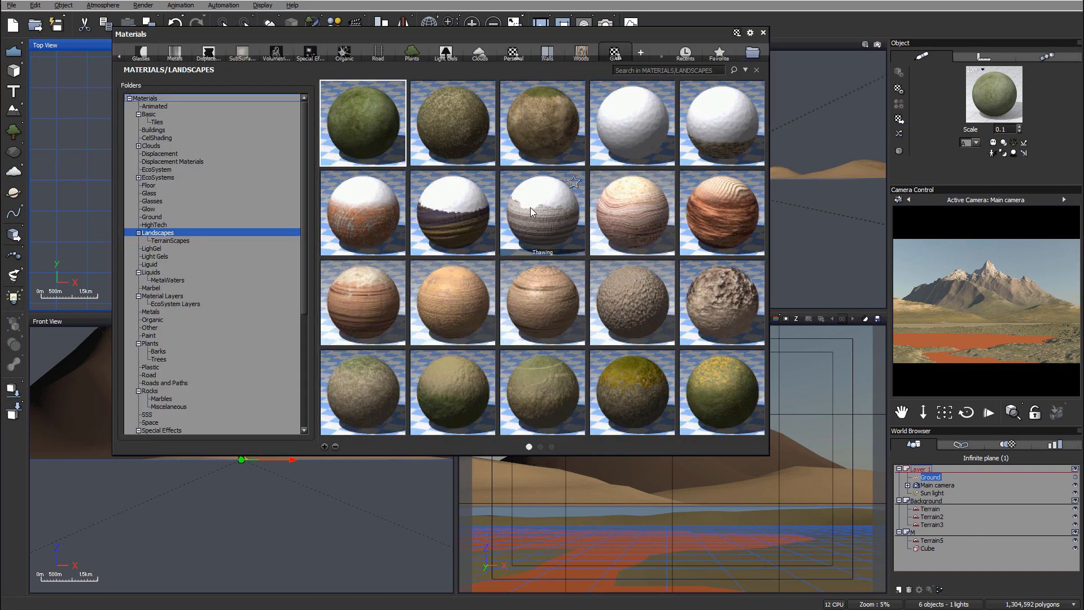
mouse_move(543, 124)
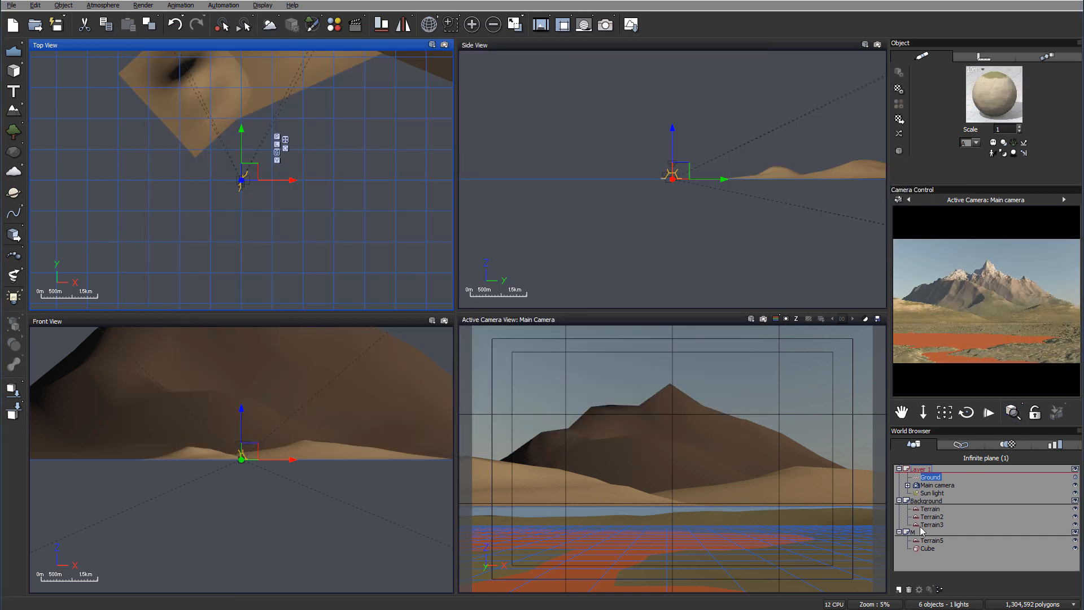
Step: Apply a dry yellow grass material to the background terrains Terrain2 and Terrain
click(932, 516)
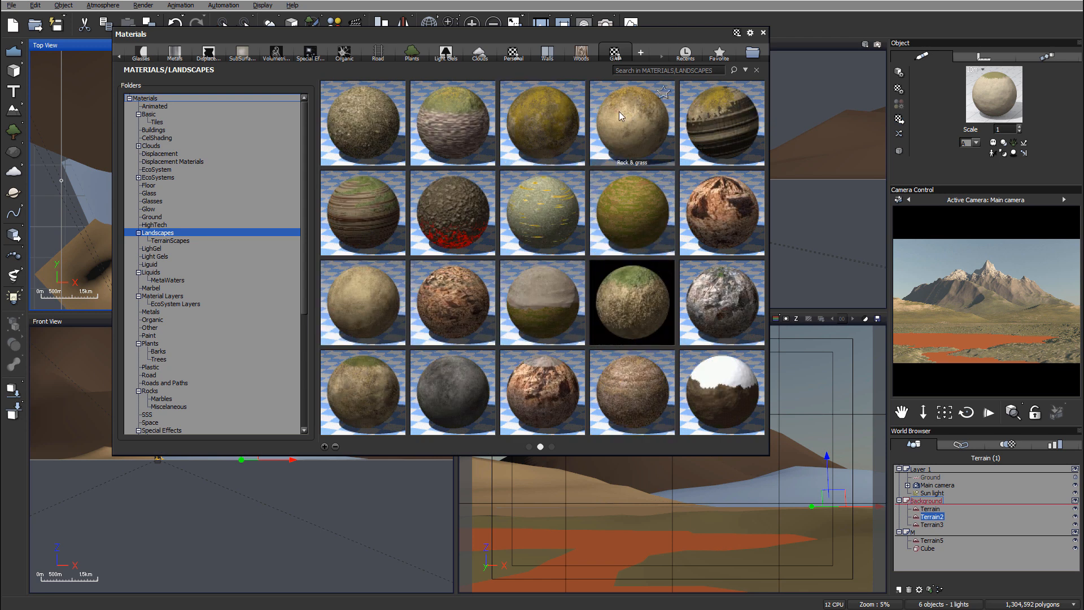
mouse_move(544, 121)
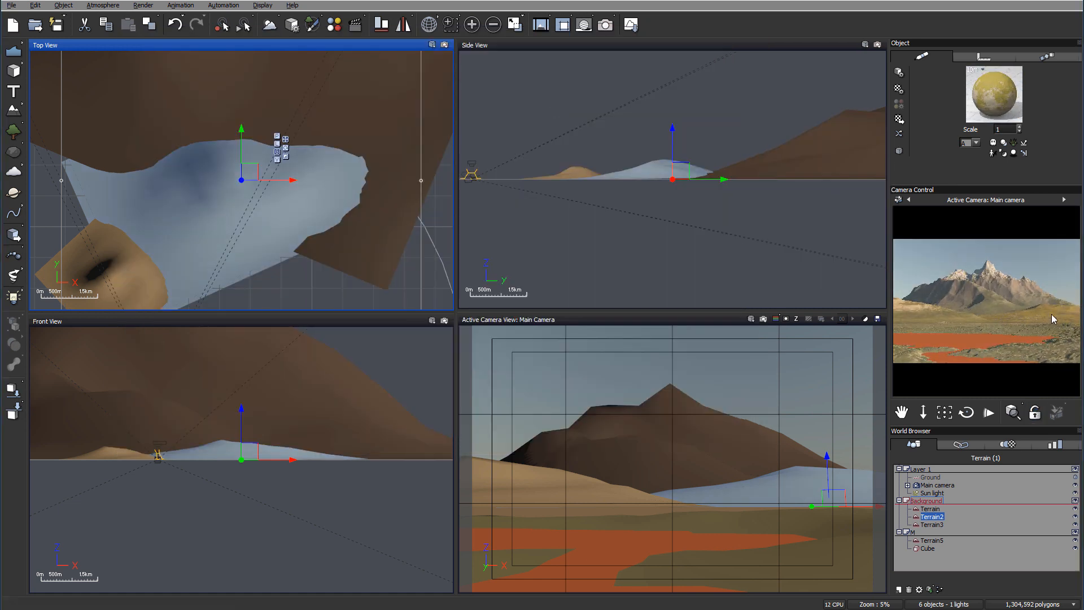
click(931, 524)
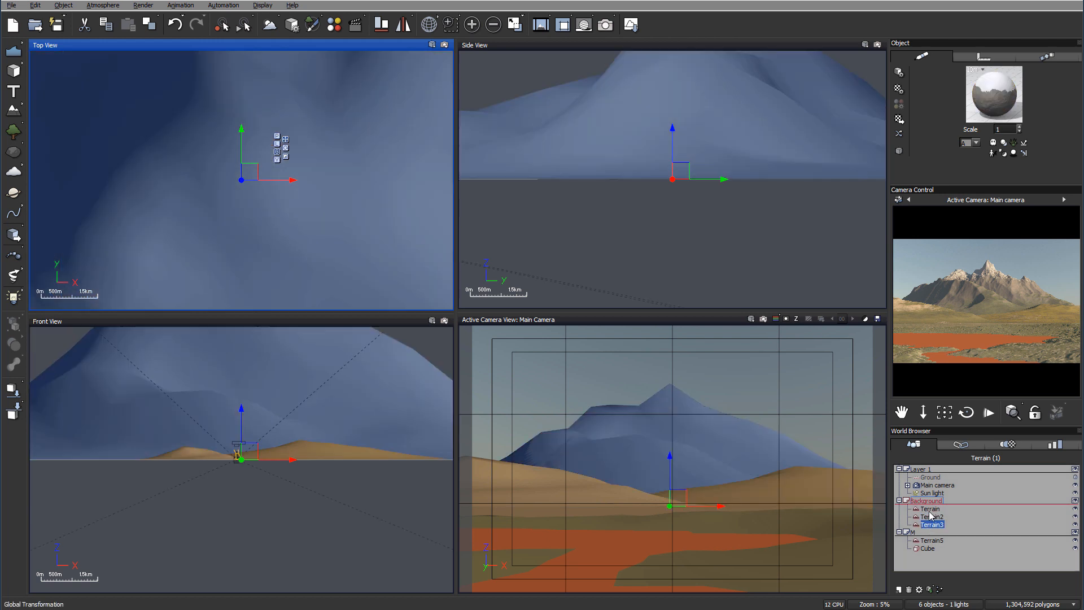
click(931, 516)
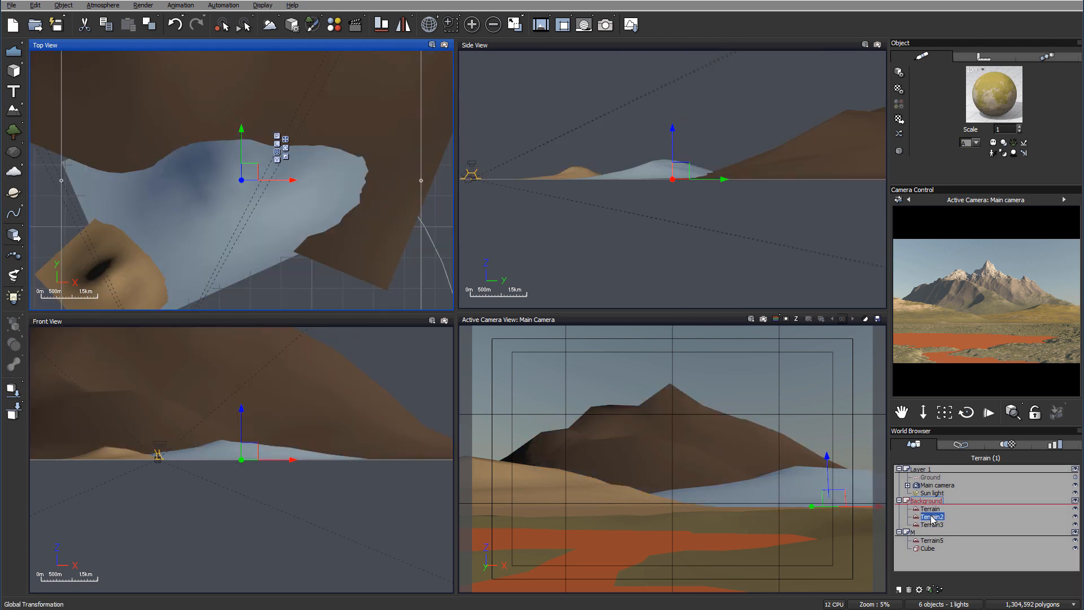
click(929, 508)
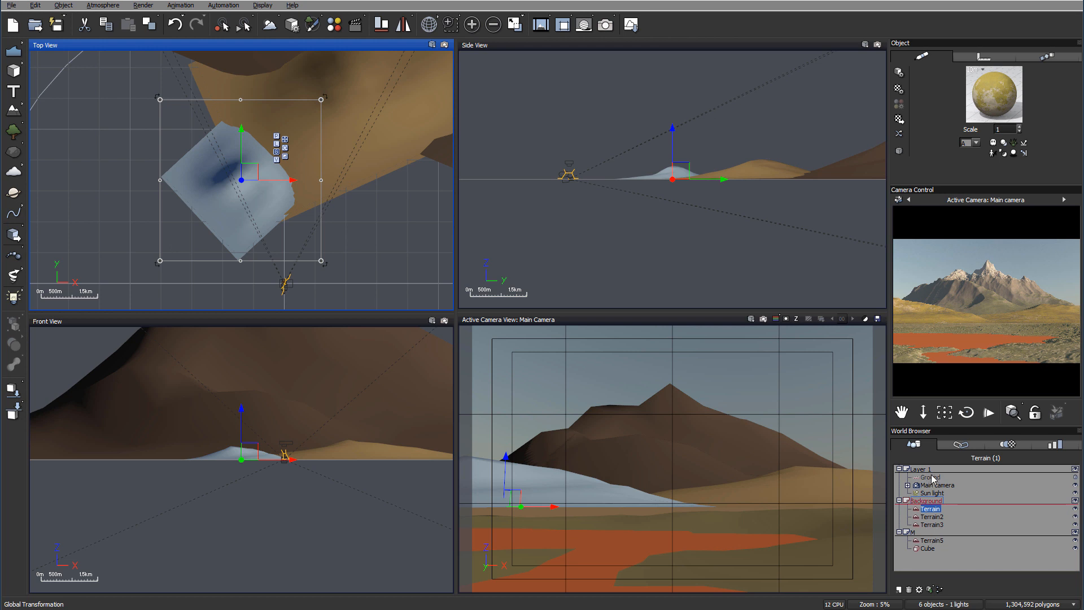
Step: Render a preview of the desert scene and close the finished Render Display
click(930, 477)
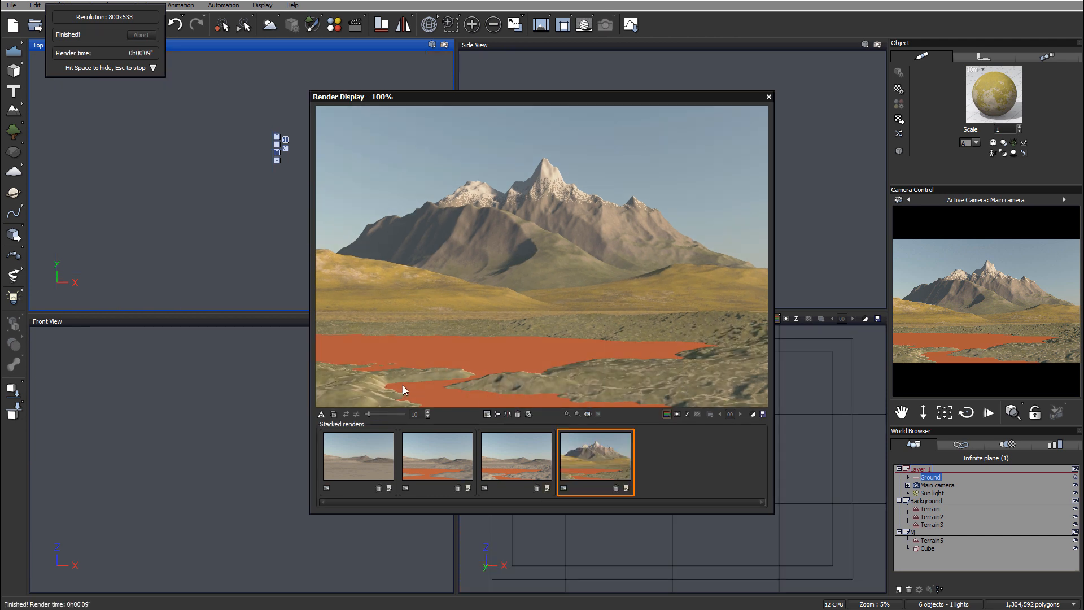
mouse_move(463, 309)
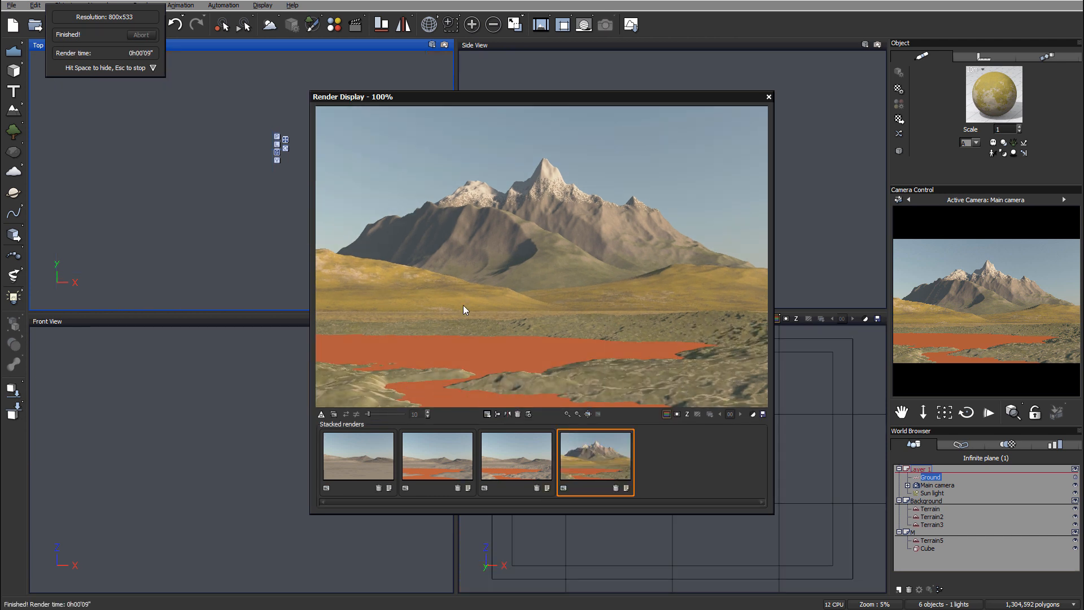
click(768, 96)
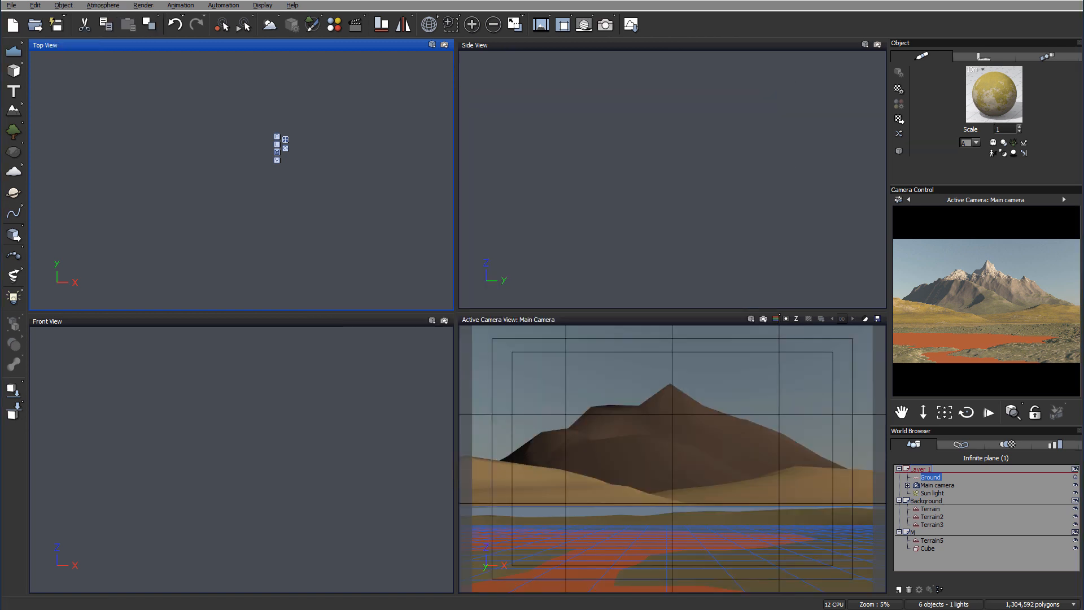
Step: Select Terrain5, the foreground terrain holding the red lake
click(932, 539)
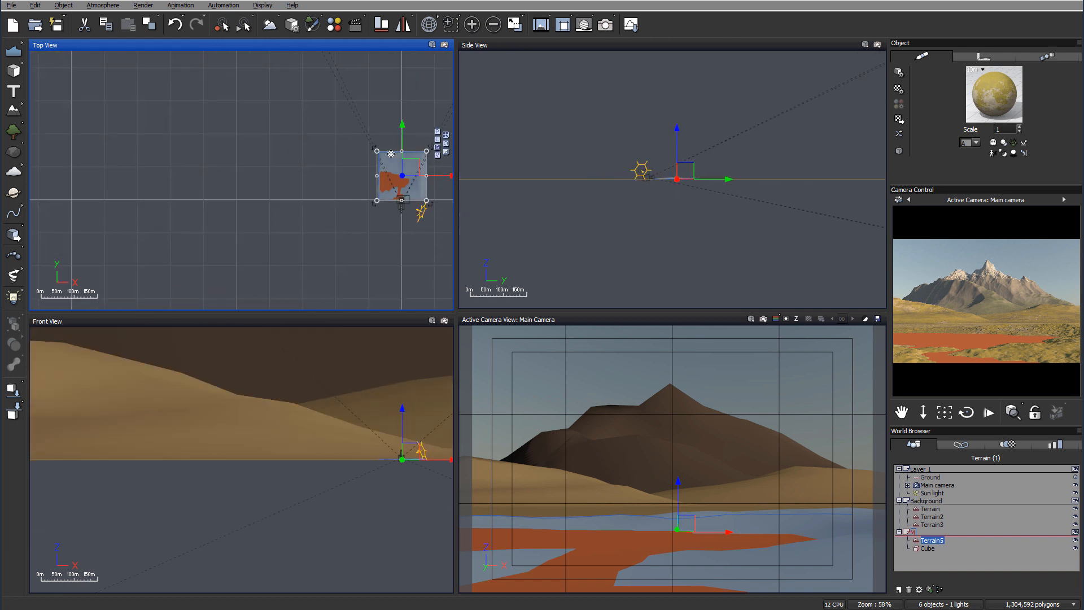
mouse_move(794, 211)
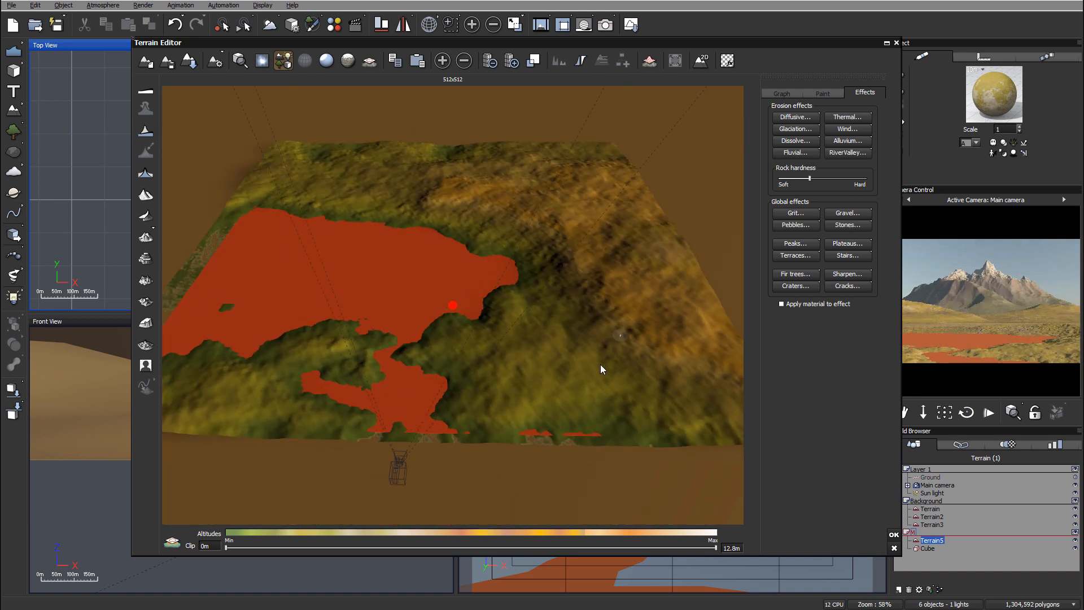
Step: Apply RiverValley erosion to Terrain5 in the Effects tab and accept with OK
click(794, 128)
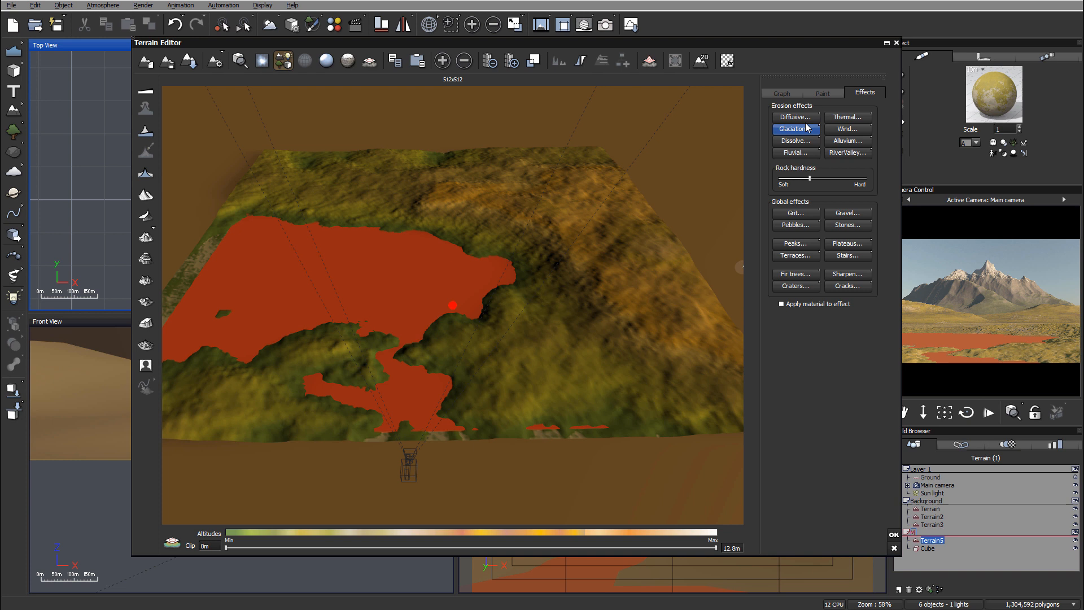
click(794, 116)
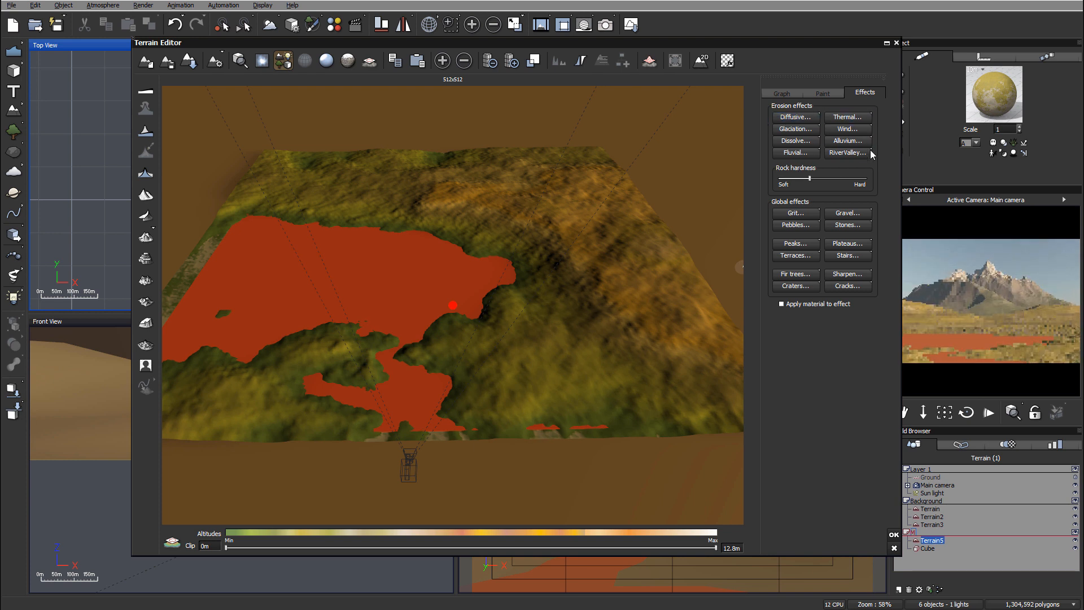
click(847, 153)
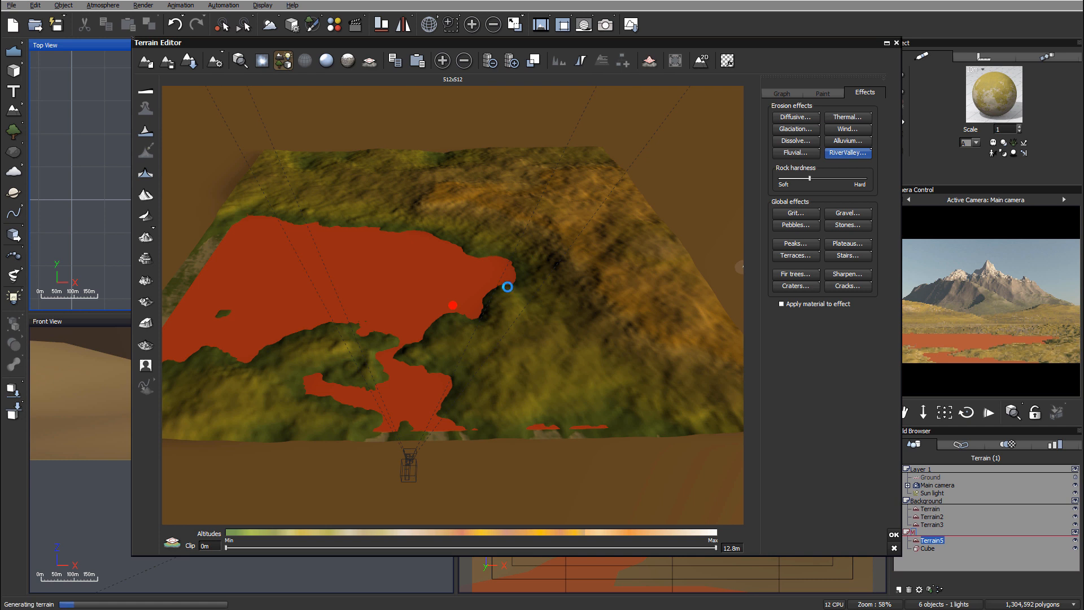
mouse_move(521, 306)
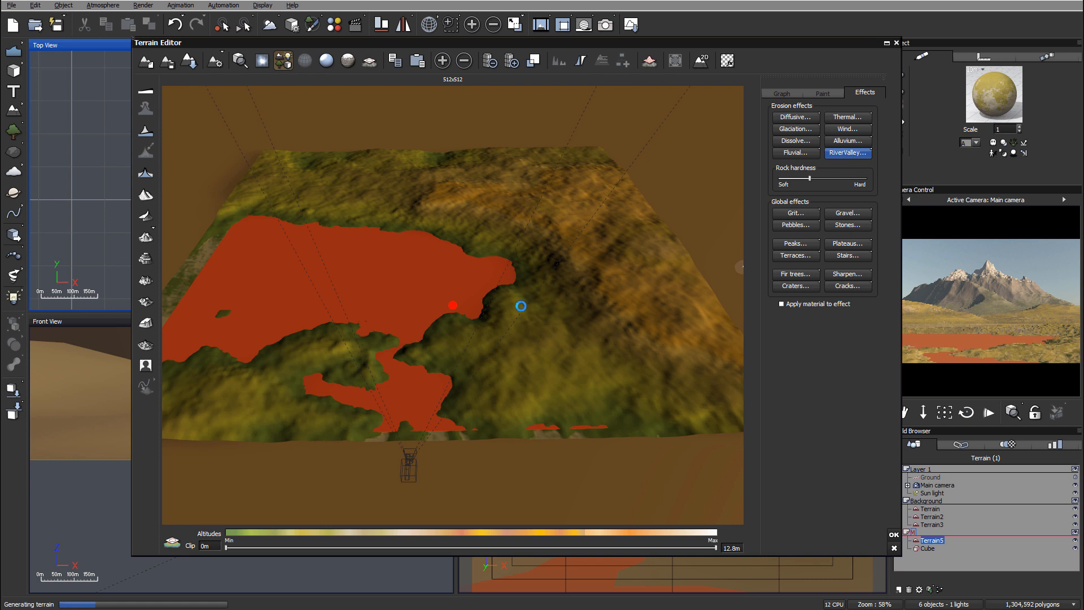
mouse_move(429, 334)
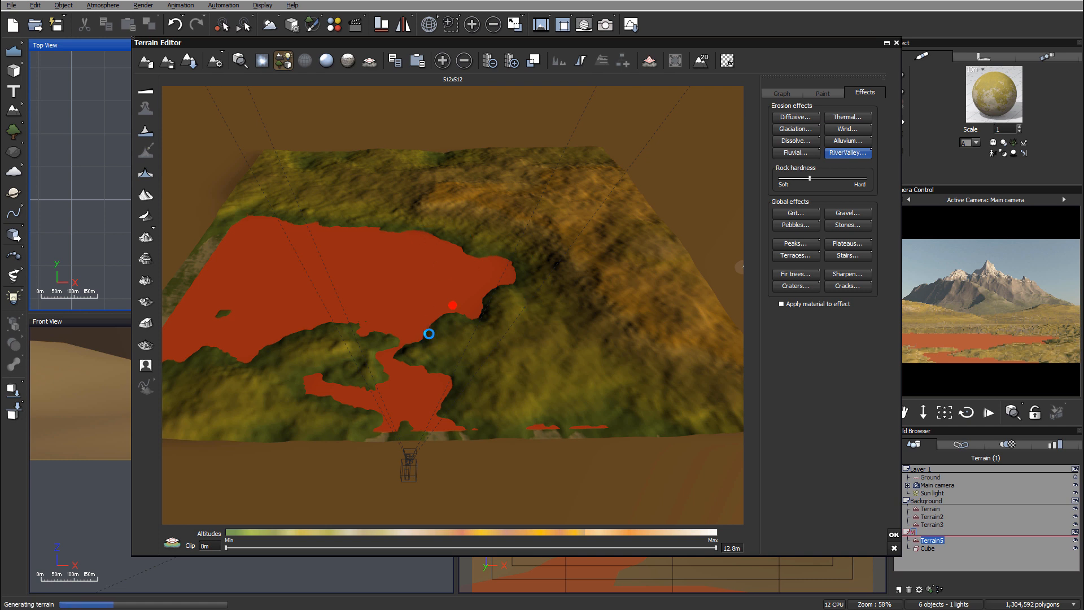
mouse_move(487, 383)
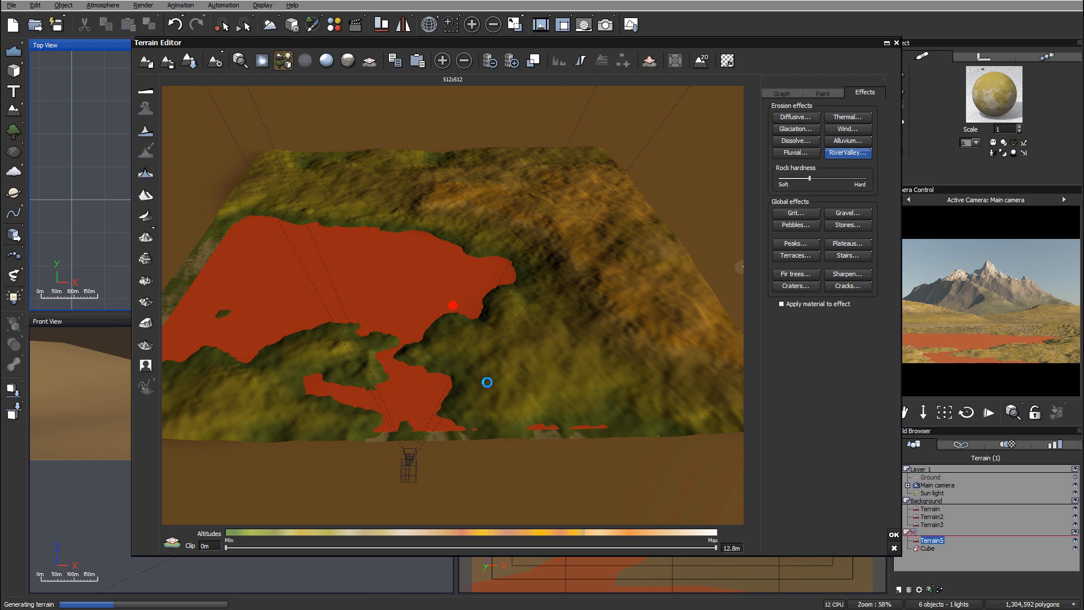
mouse_move(538, 269)
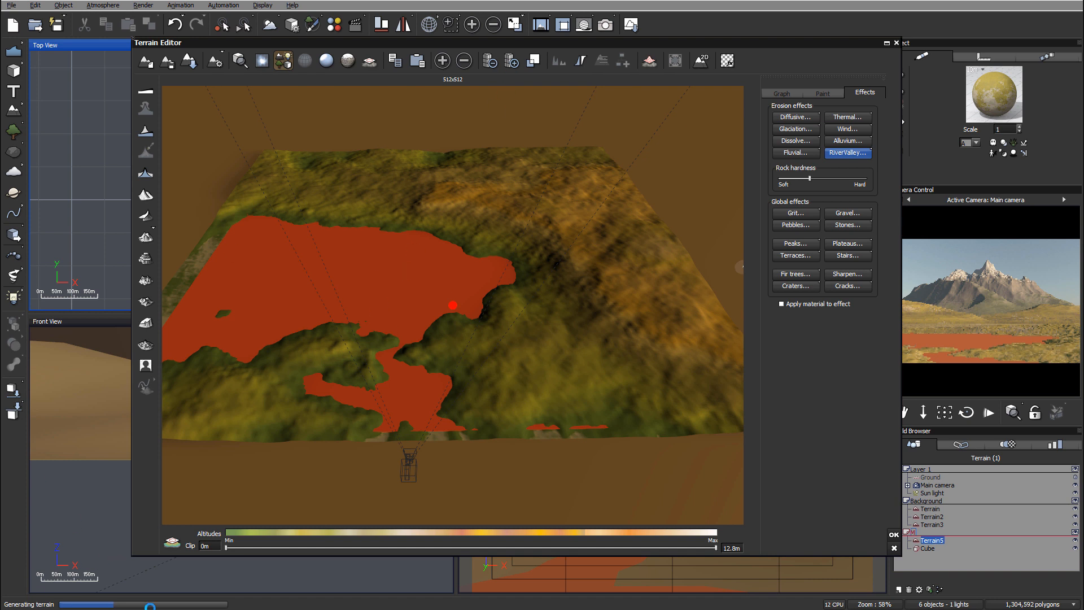
mouse_move(543, 109)
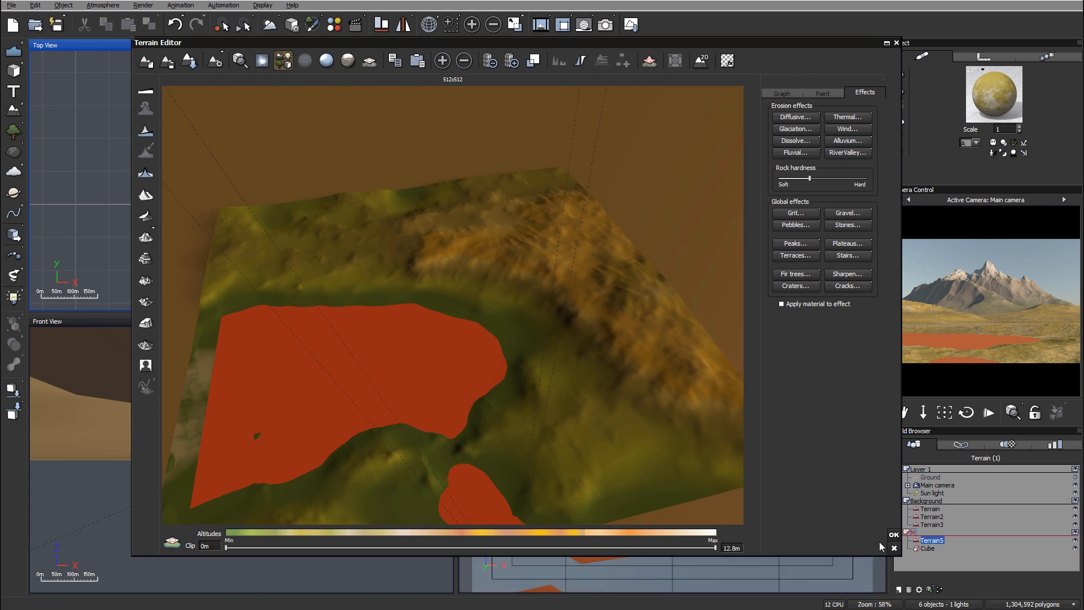
click(893, 535)
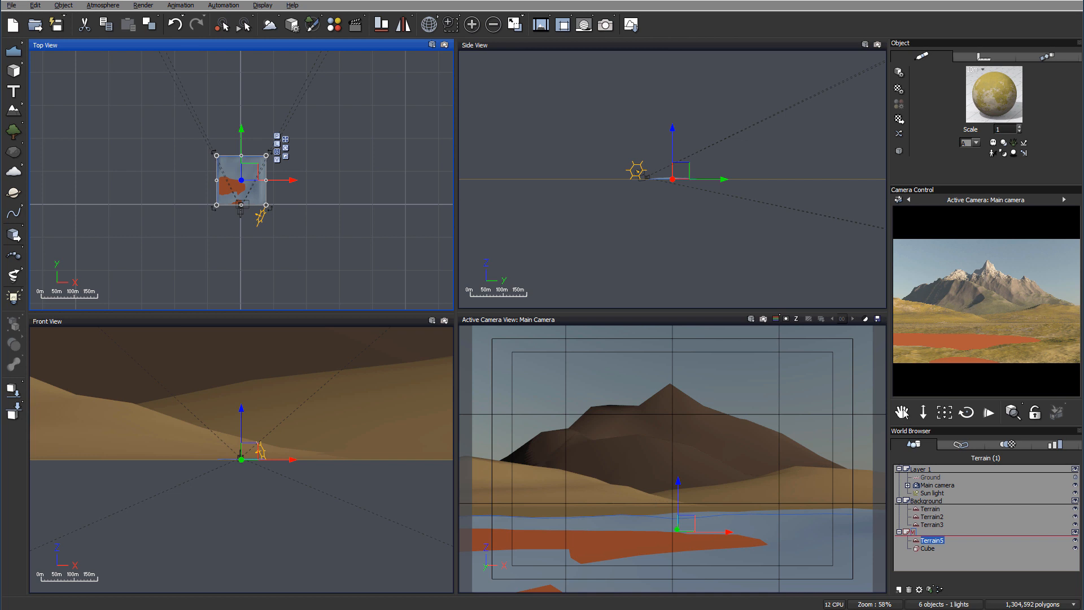
Step: Select the mountain terrain Terrain3 in the World Browser
click(932, 524)
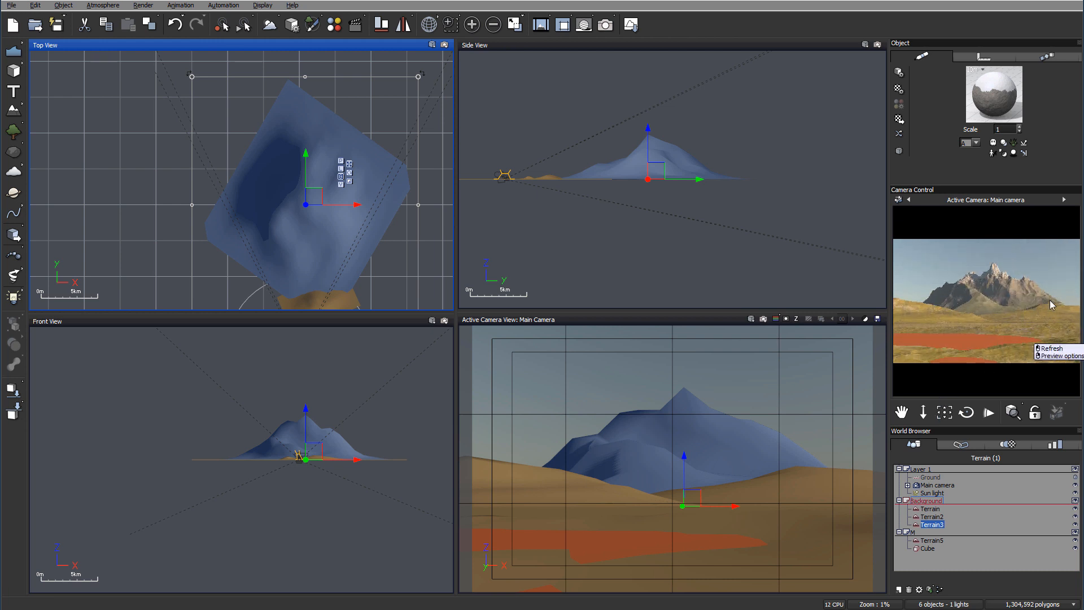
mouse_move(1024, 282)
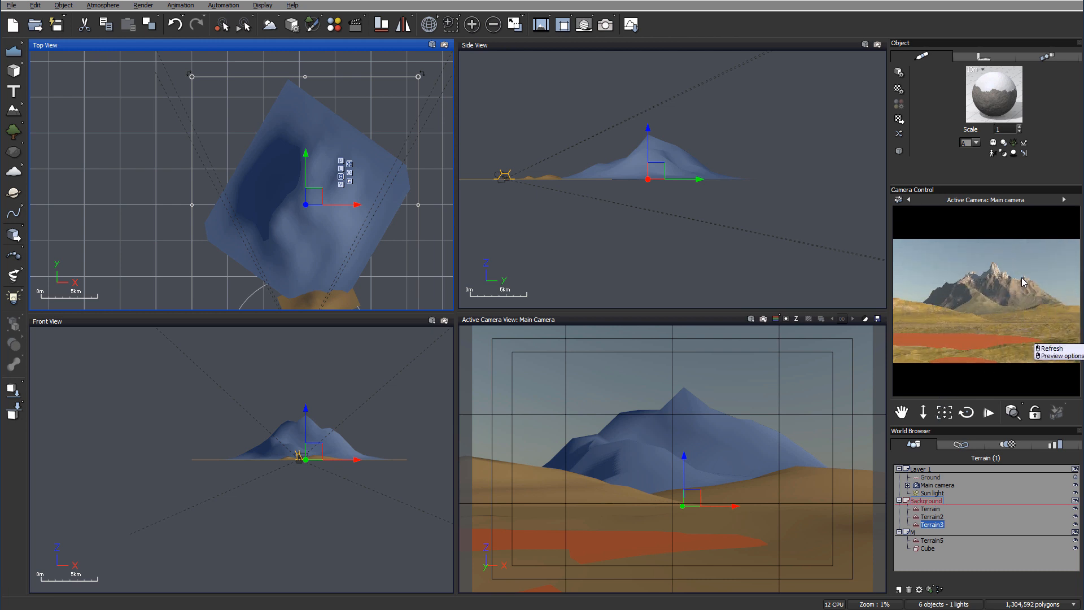
mouse_move(1010, 302)
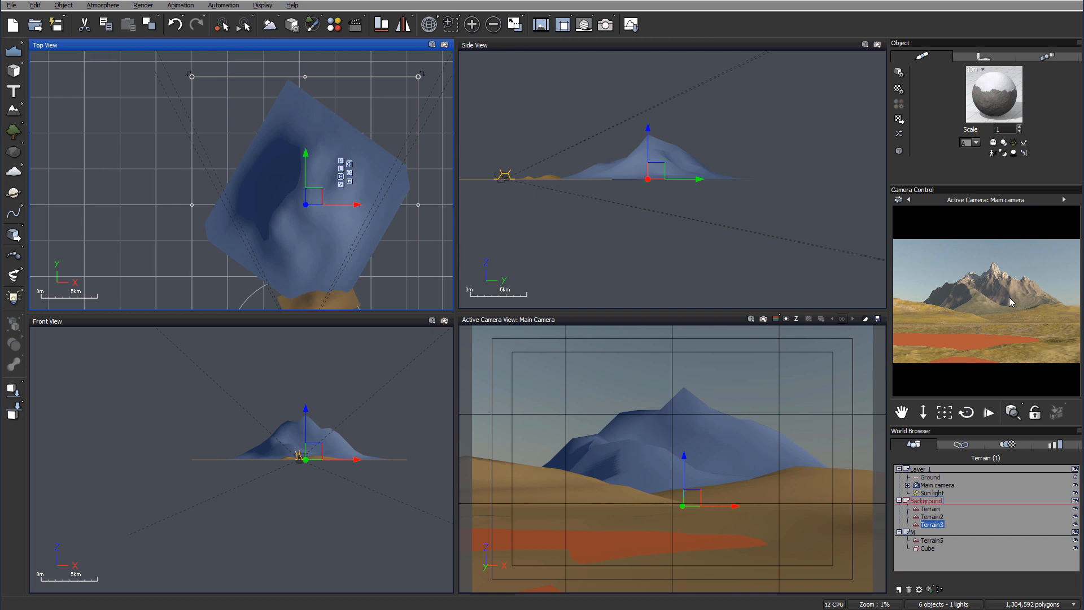
mouse_move(997, 306)
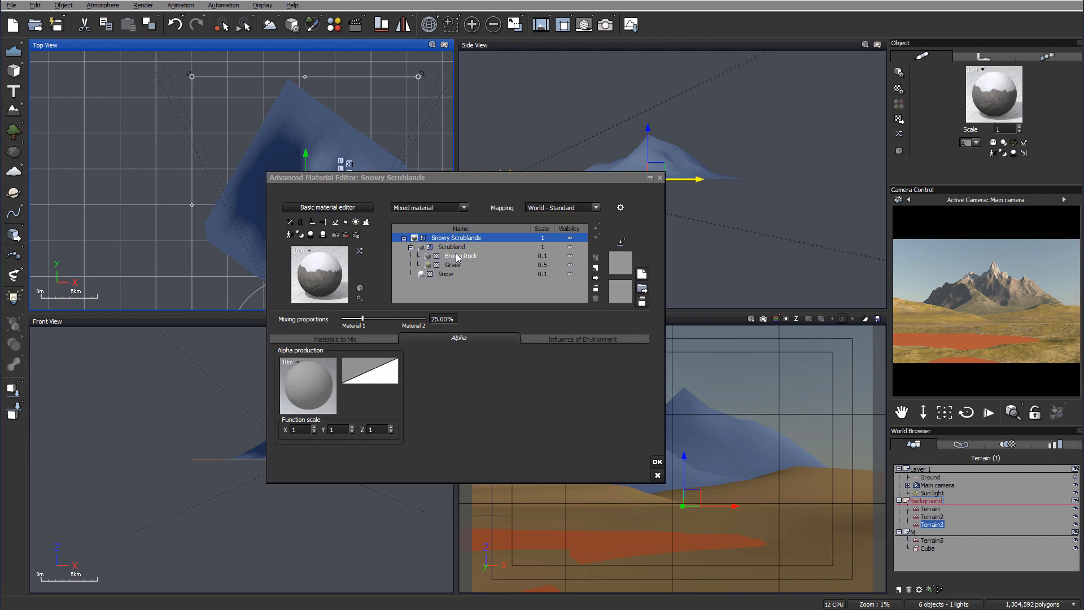
Step: Give the Brown Rock layer a near-black overall colour
click(461, 256)
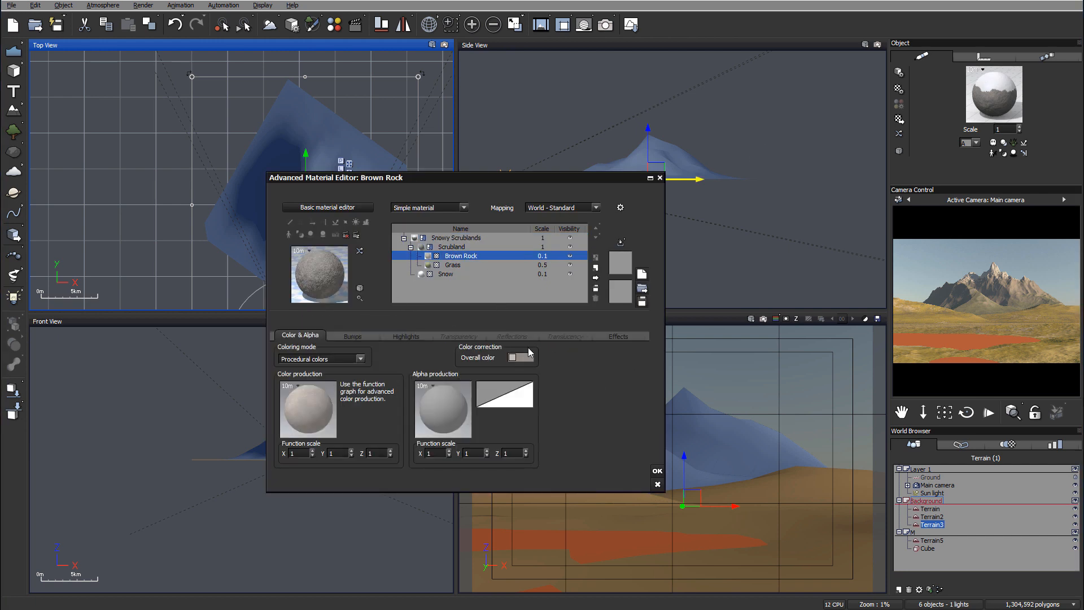
click(513, 357)
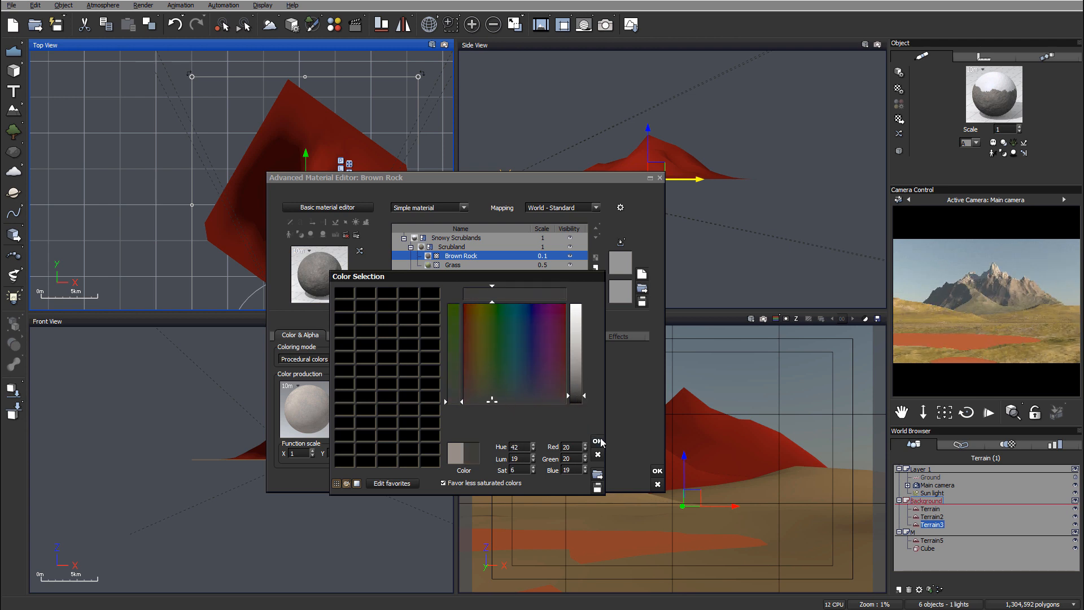
click(656, 470)
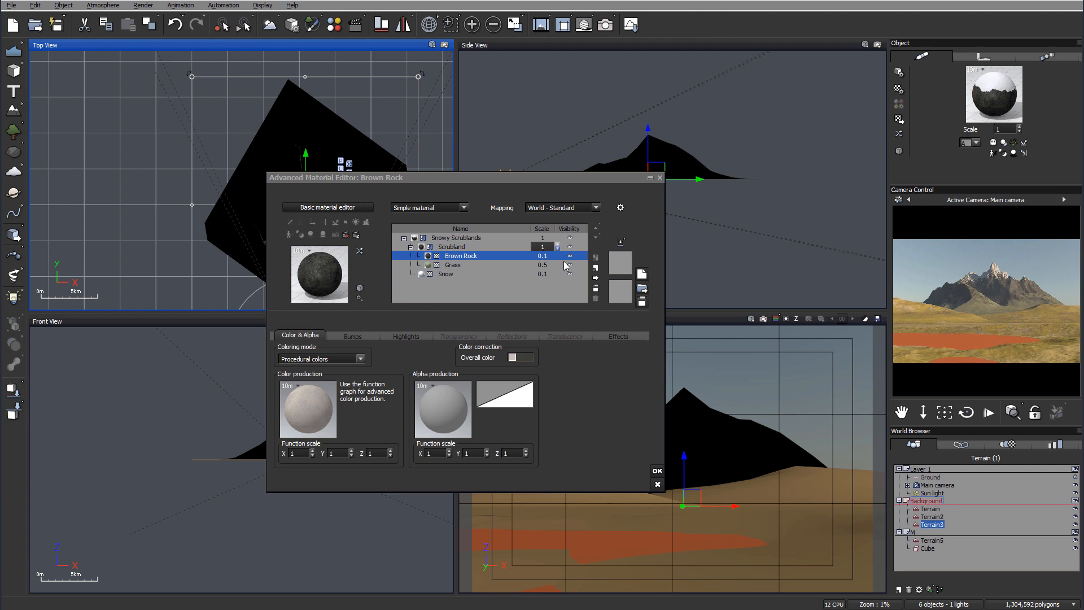
Step: Give the Grass layer a yellower, drier overall colour and accept the material changes
click(452, 264)
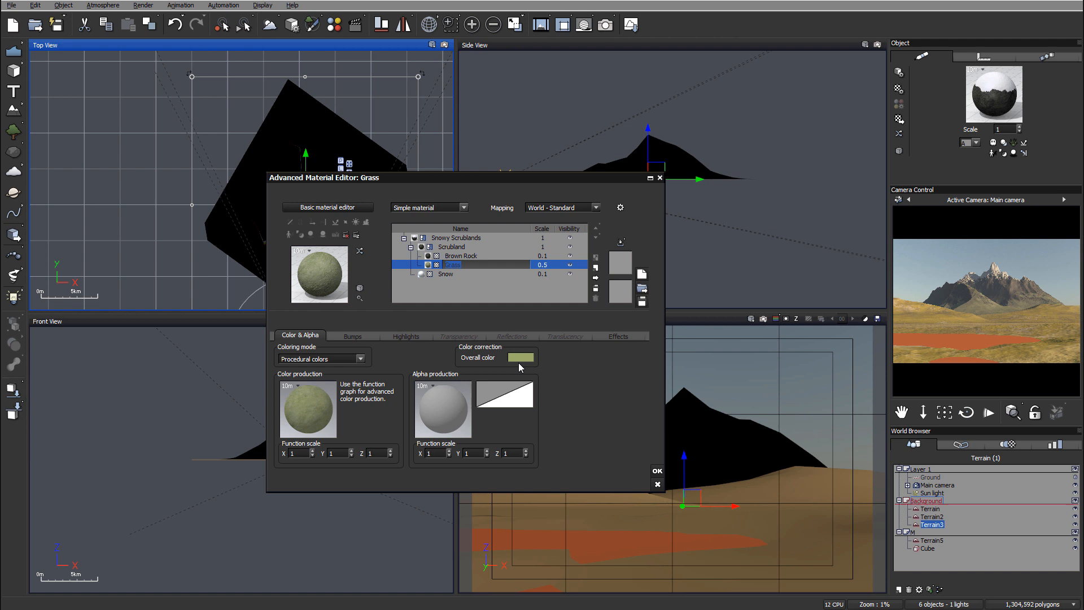
click(523, 358)
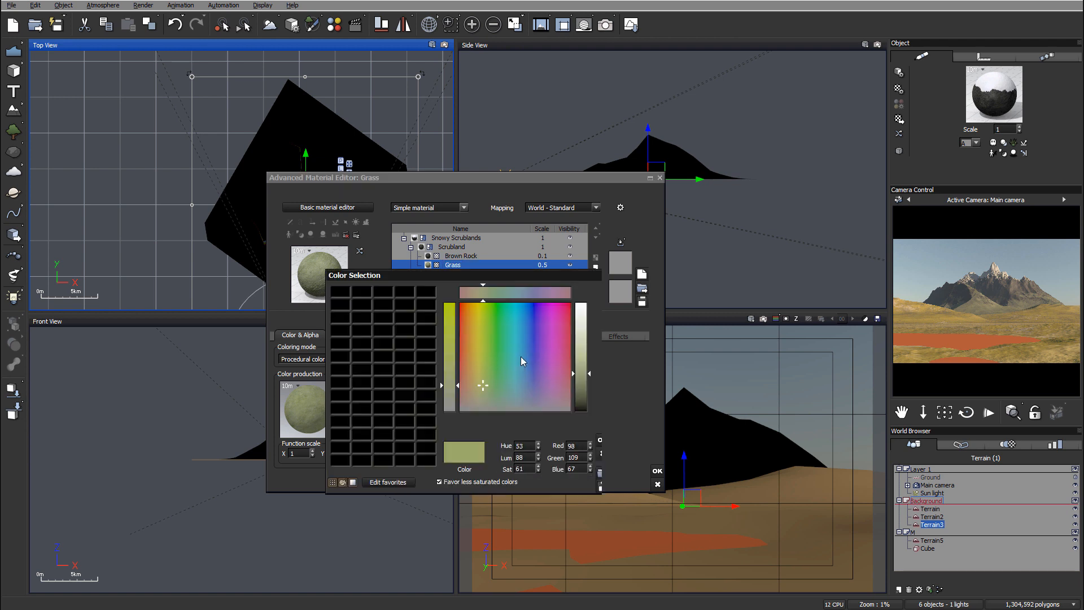
click(471, 381)
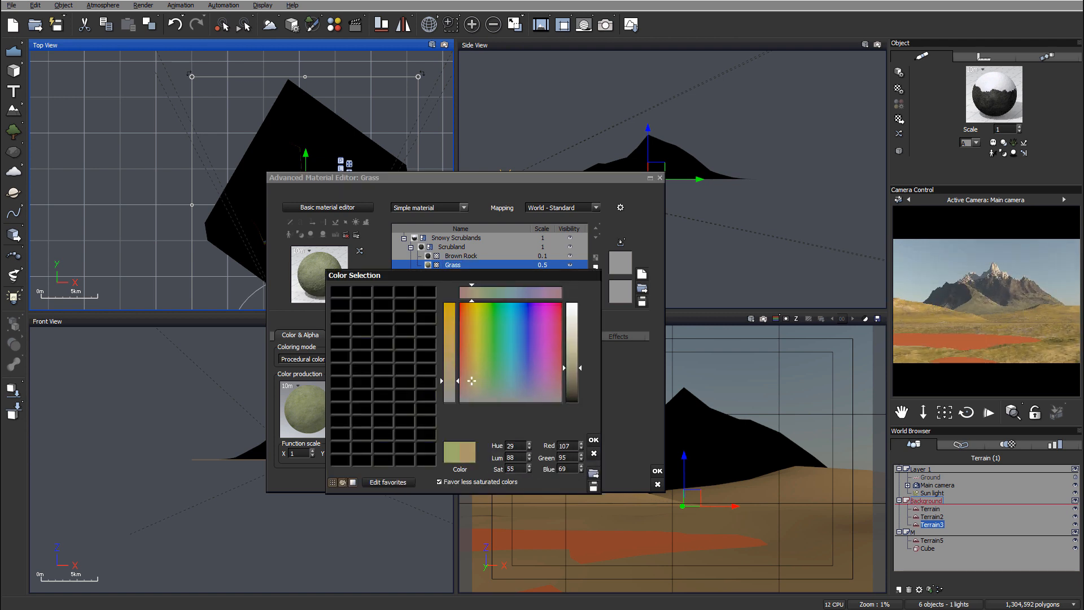
click(592, 439)
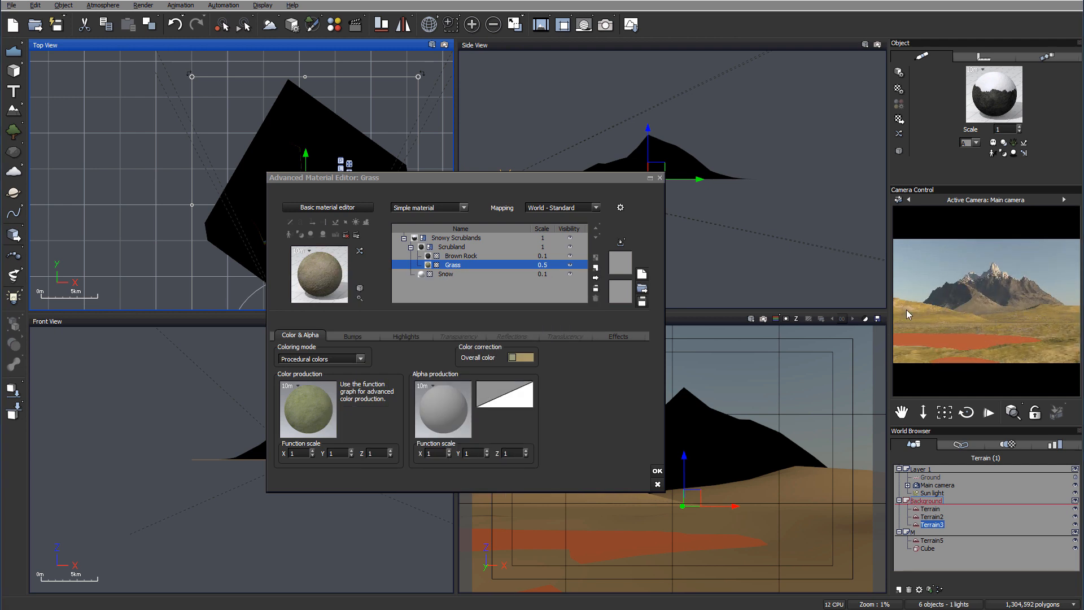
click(656, 485)
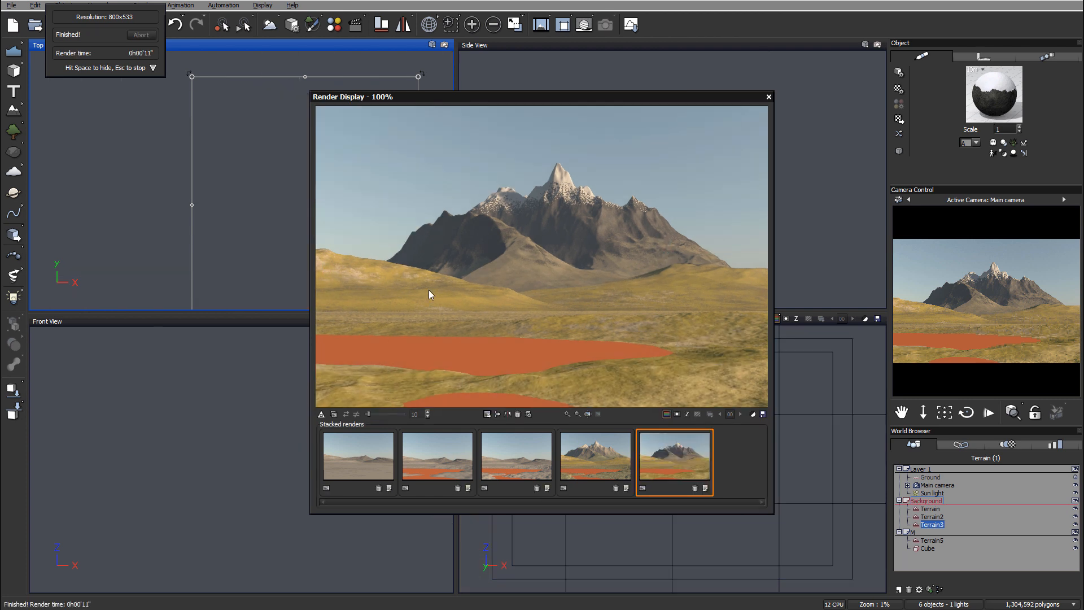
mouse_move(731, 267)
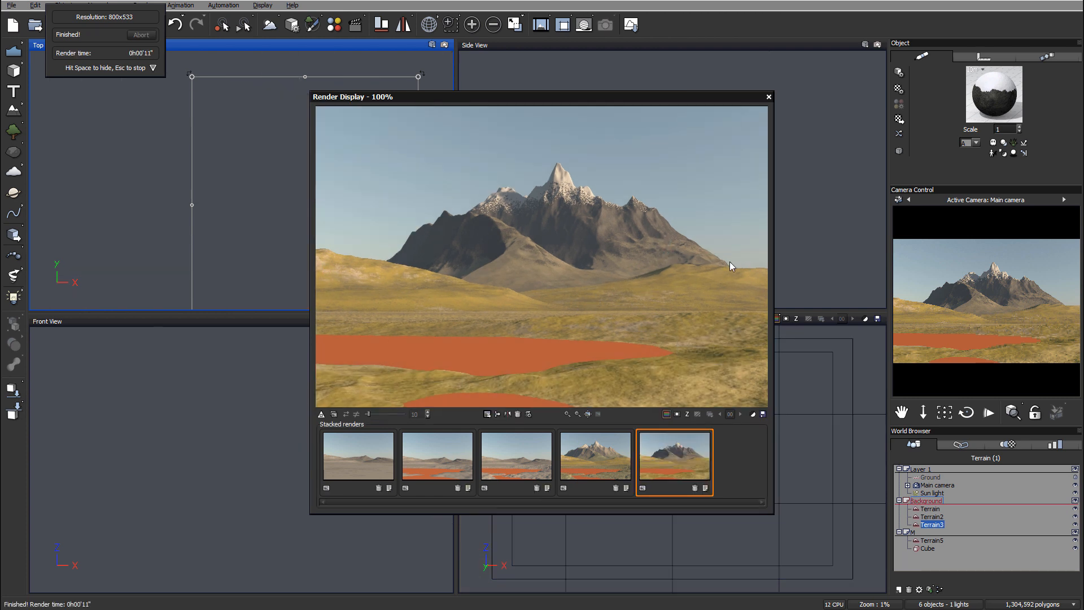
mouse_move(500, 384)
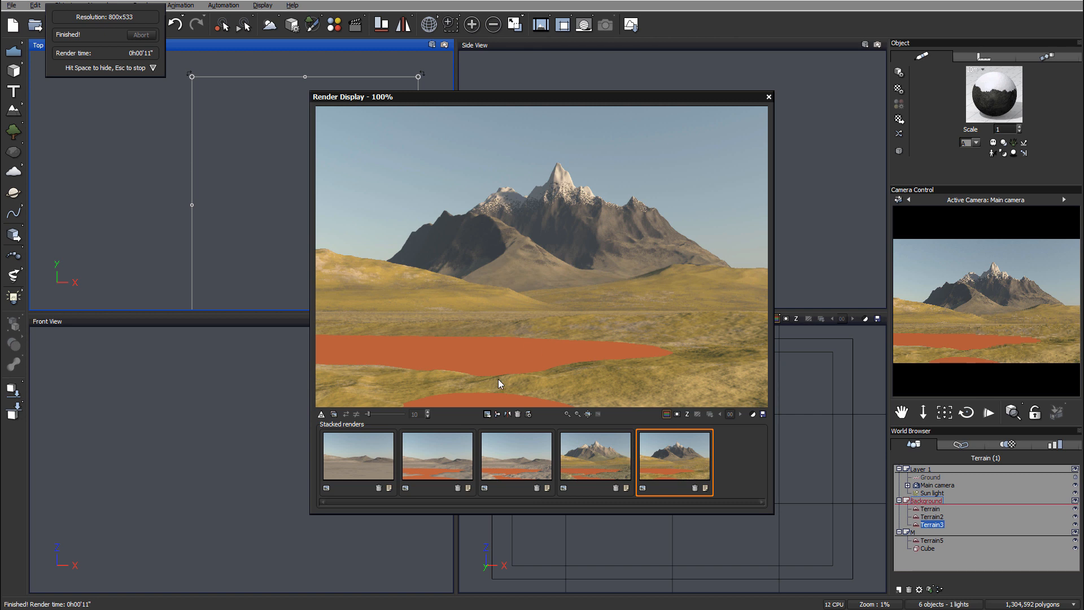
mouse_move(626, 374)
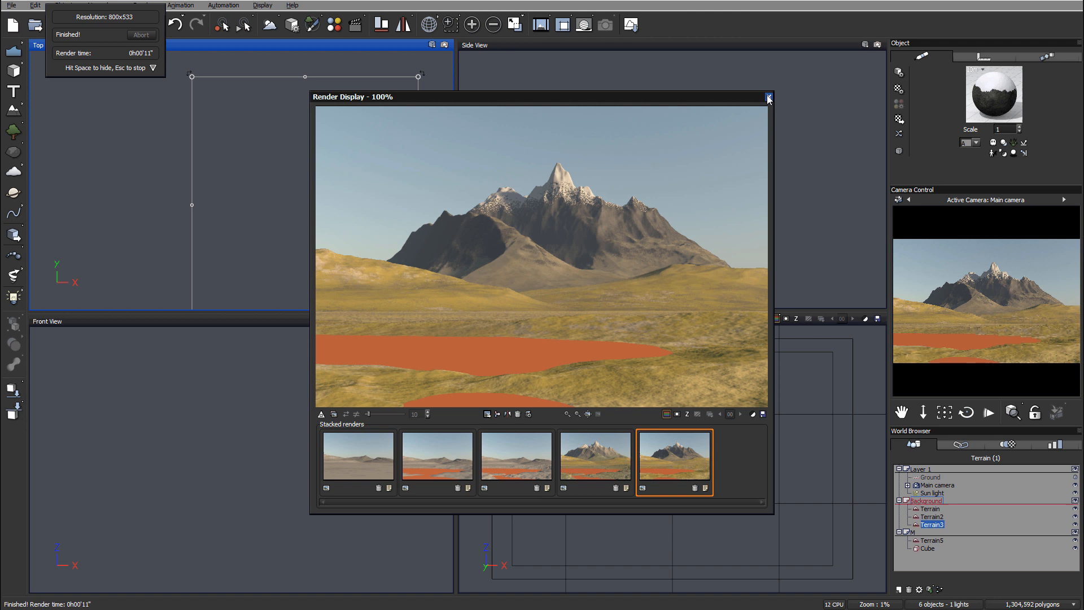
Step: Close the finished render preview of the desert scene
click(767, 97)
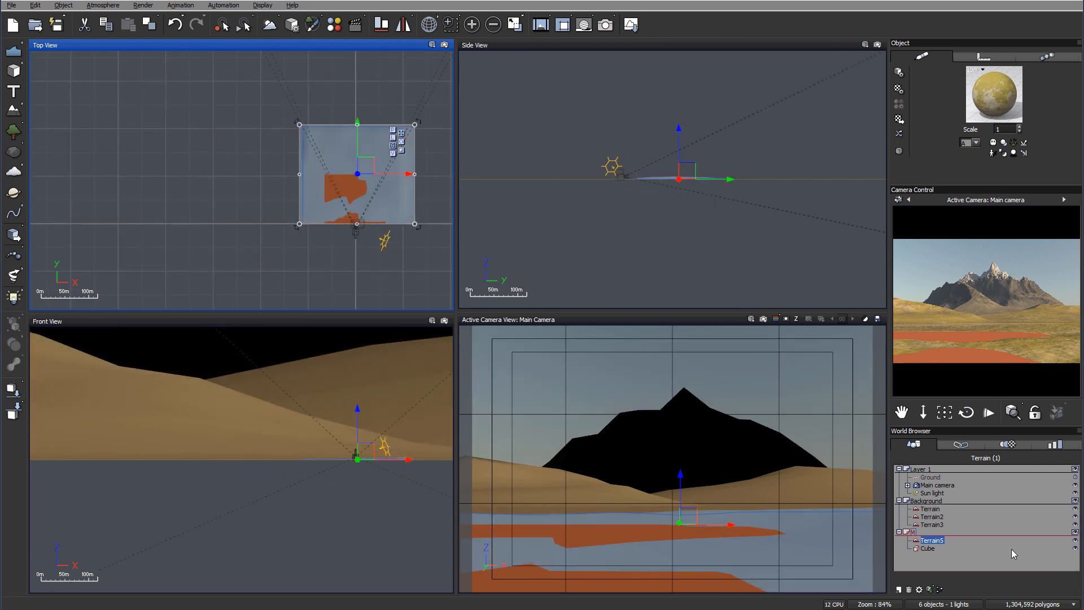
click(932, 524)
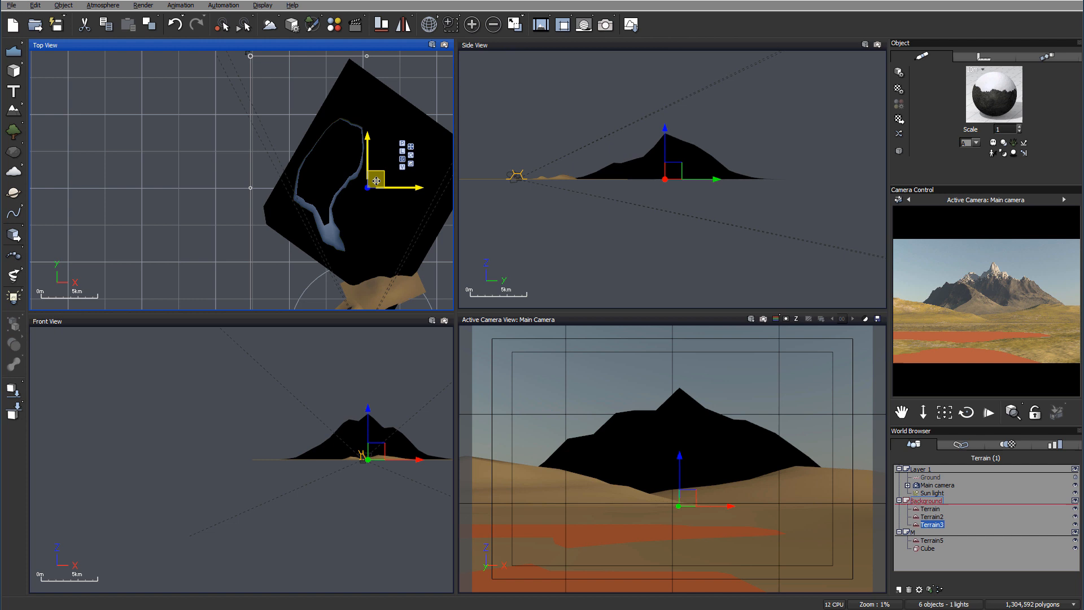
drag(377, 182, 363, 181)
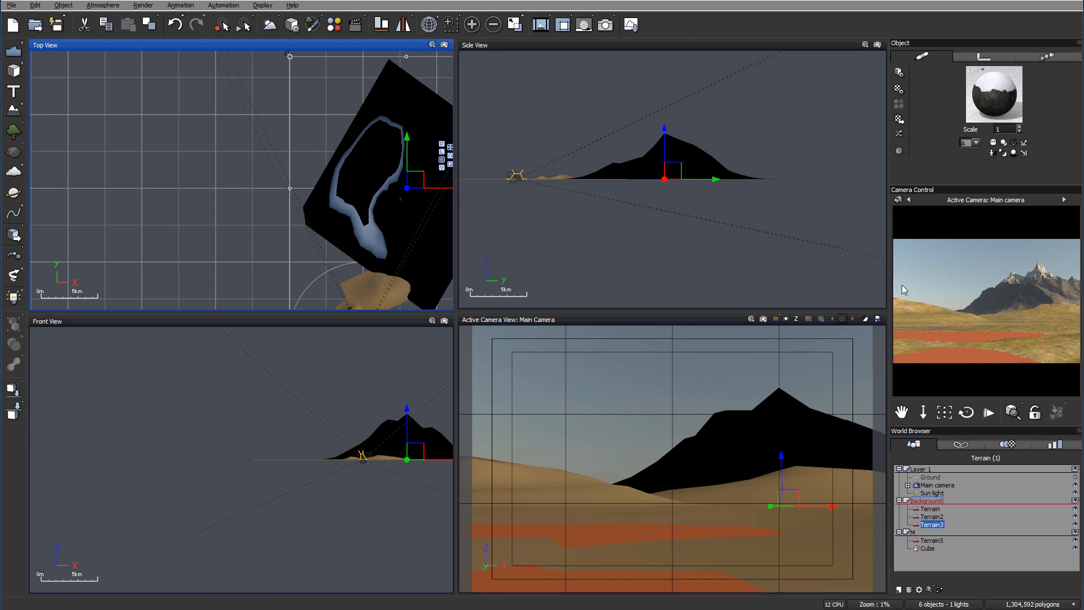
mouse_move(1037, 290)
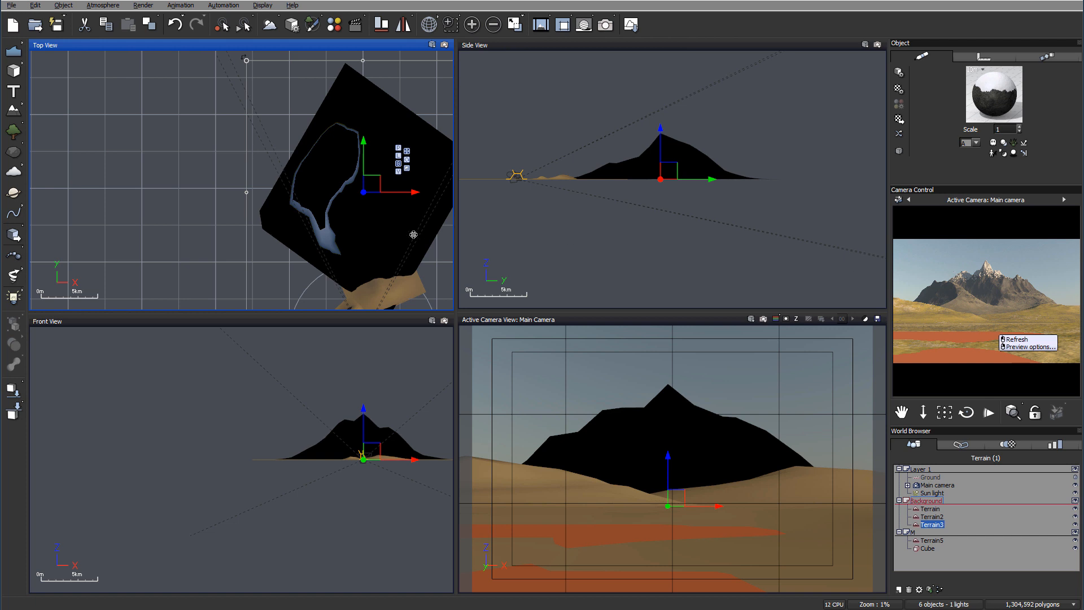
mouse_move(631, 493)
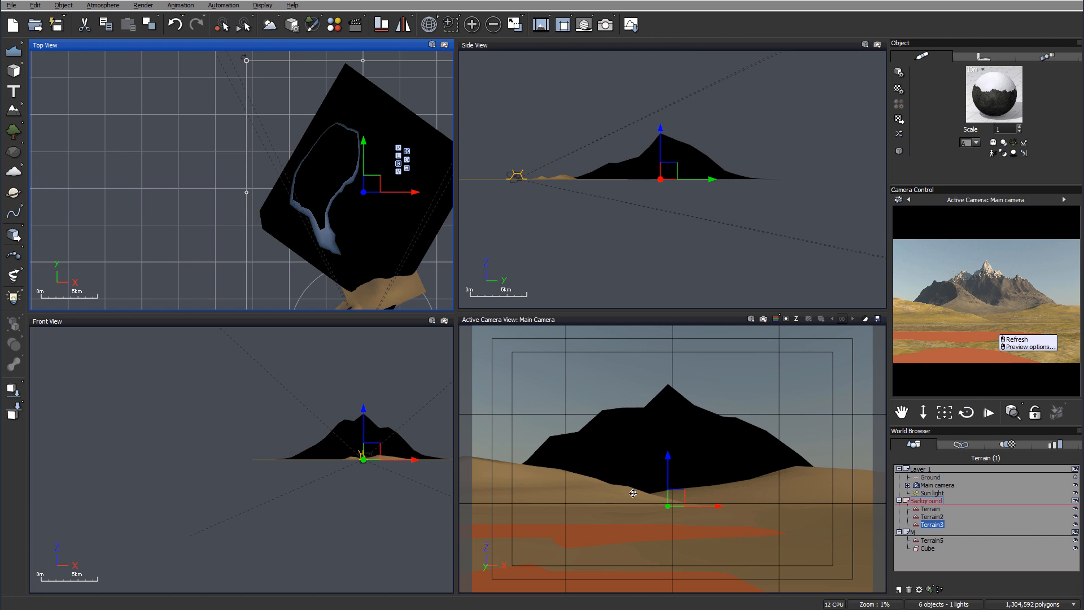